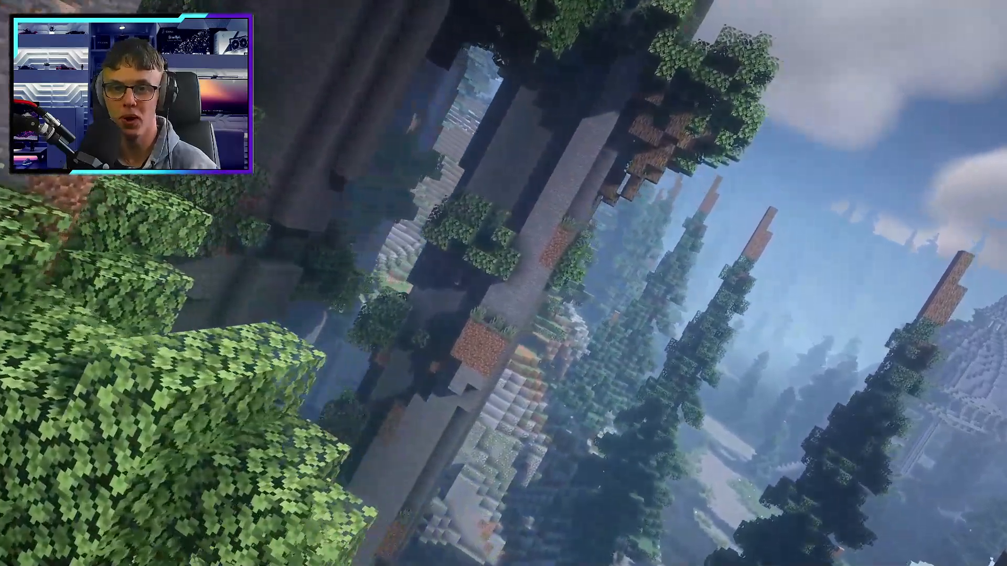
pyautogui.moveTo(504, 283)
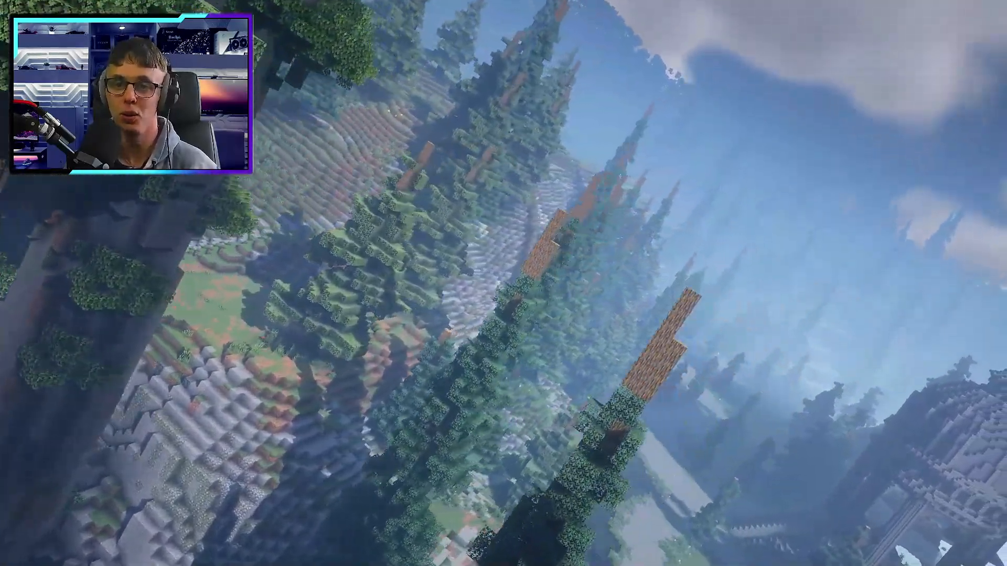
pyautogui.moveTo(504, 283)
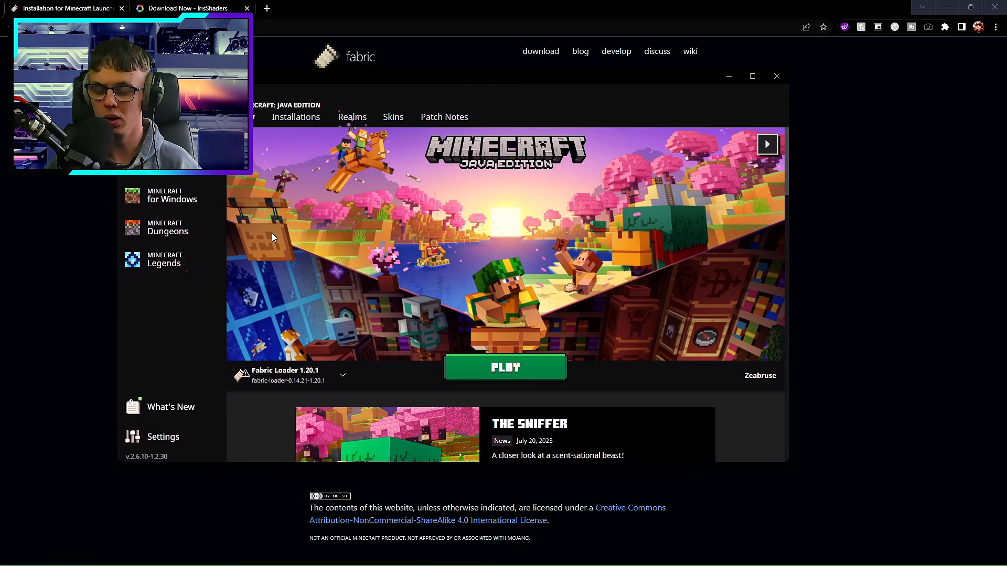
pyautogui.moveTo(302, 383)
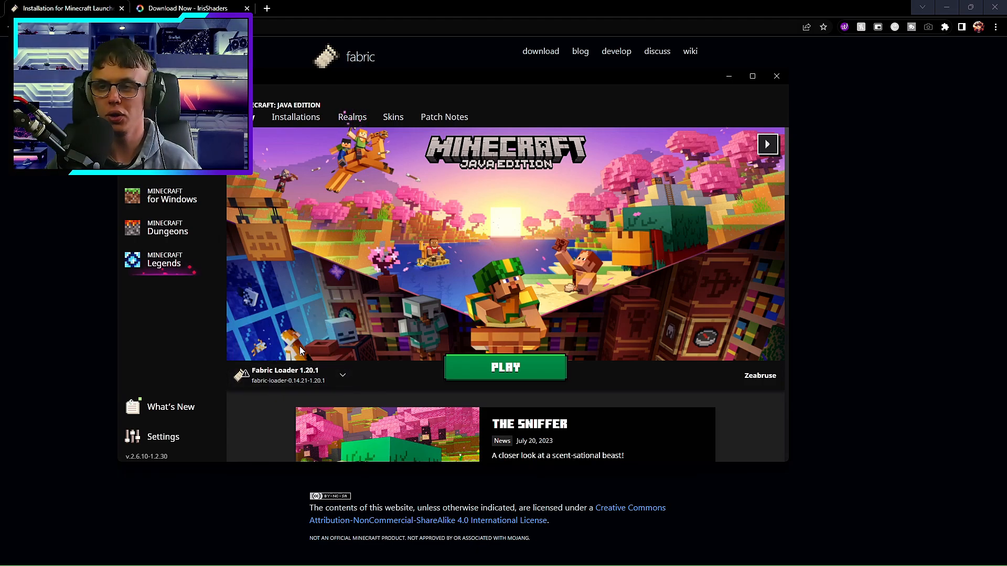
# Step: Start a new installation, review its version list keeping release 1.20.1, and minimize the launcher
pyautogui.click(343, 375)
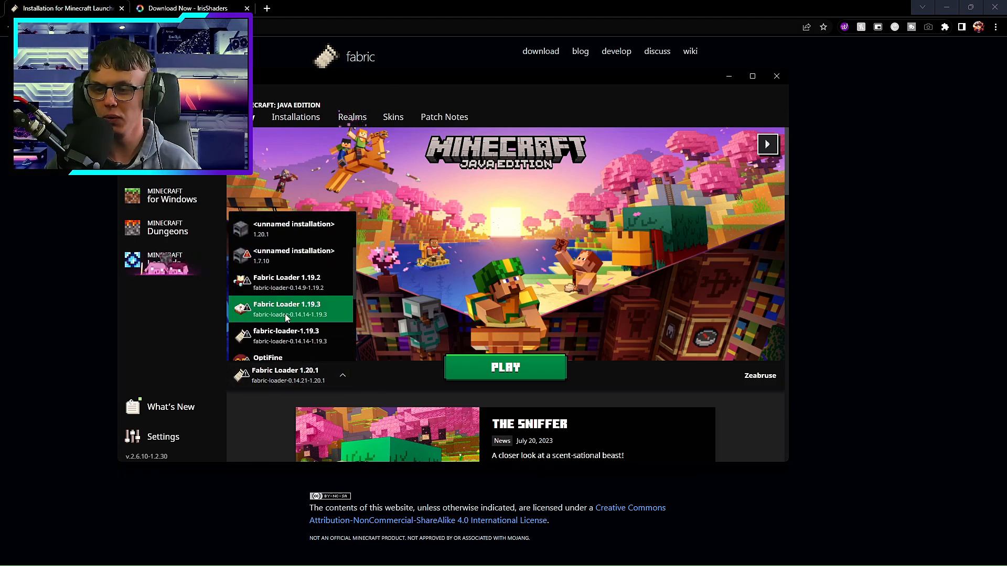
pyautogui.click(295, 117)
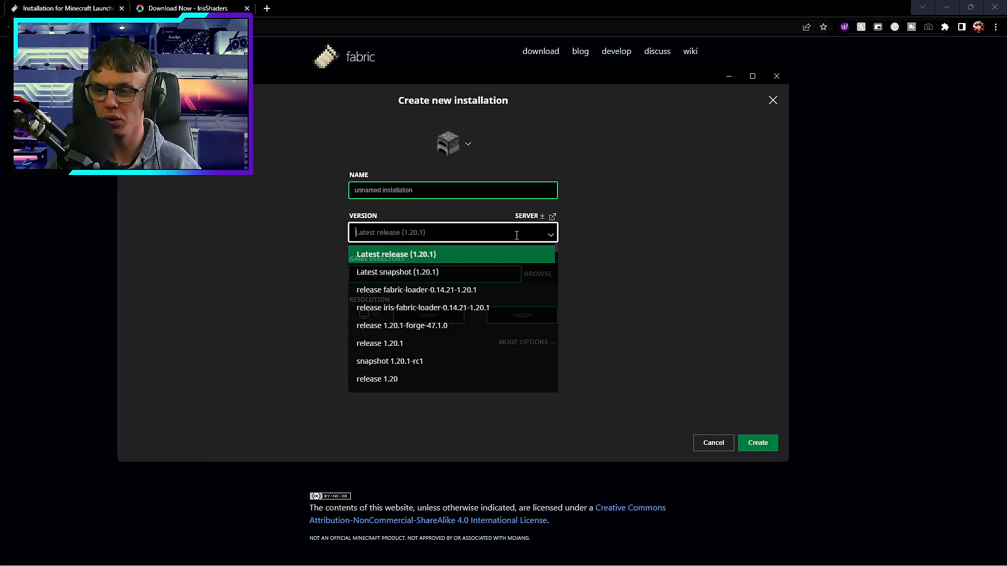
pyautogui.click(394, 254)
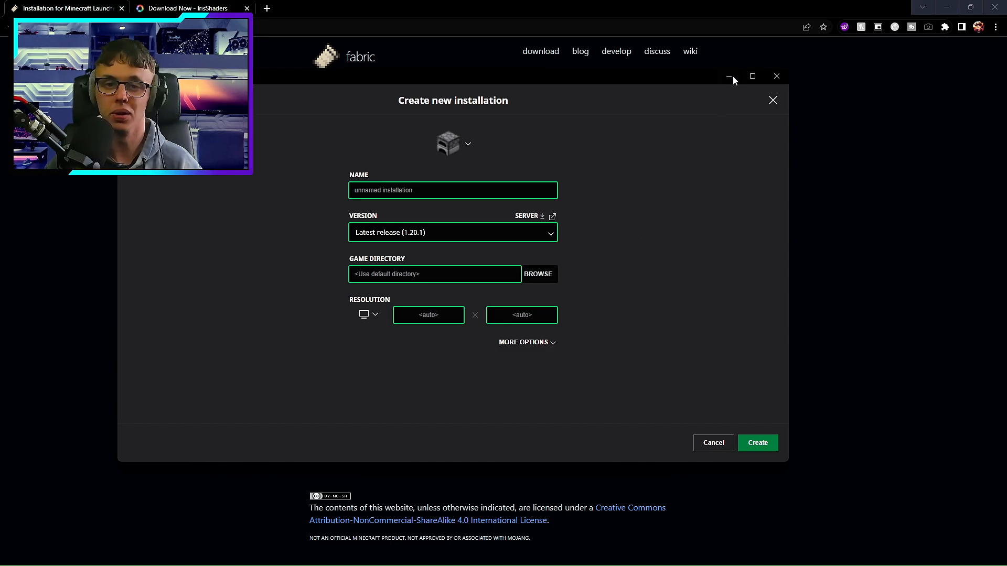
pyautogui.moveTo(729, 77)
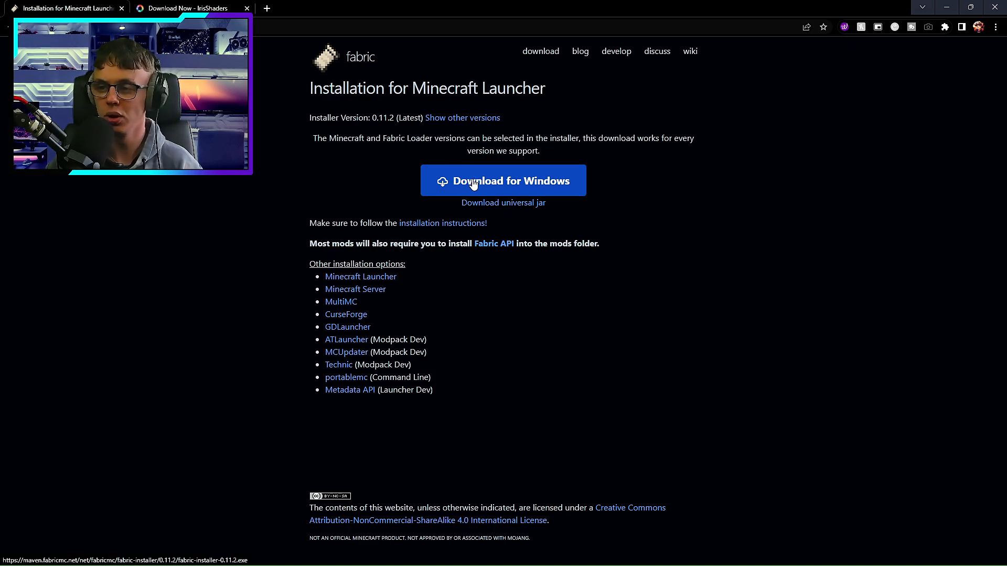
# Step: Download the Fabric installer 0.11.2 for Windows
pyautogui.click(503, 181)
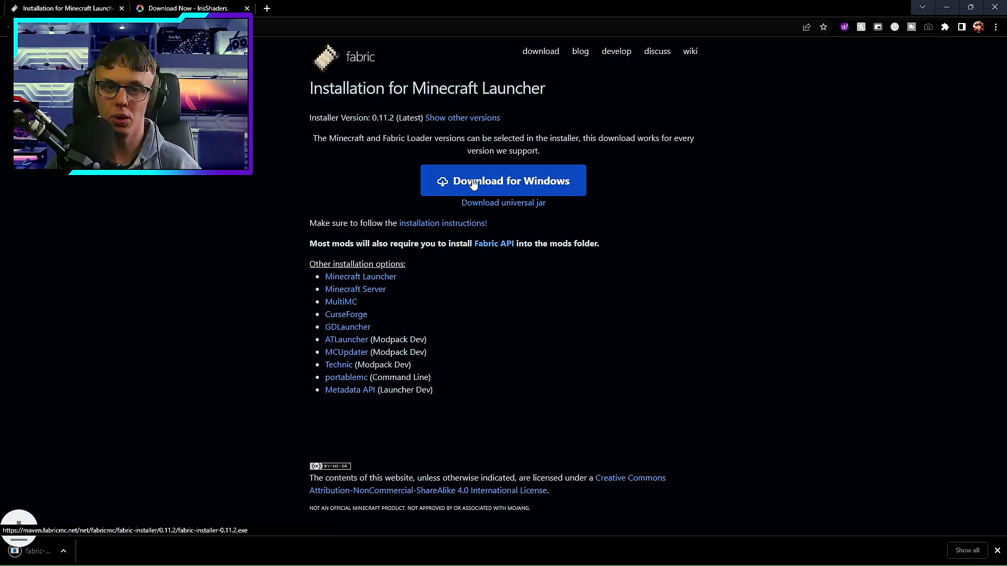
pyautogui.click(503, 181)
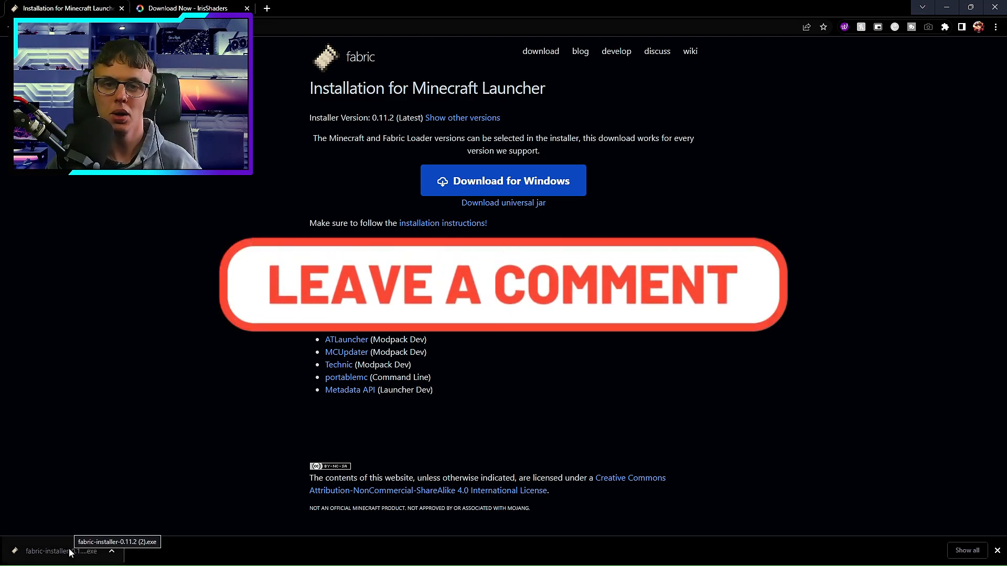
# Step: Run the Fabric installer with Minecraft 1.20.1, loader 0.14.21, default .minecraft and profile creation
pyautogui.click(58, 552)
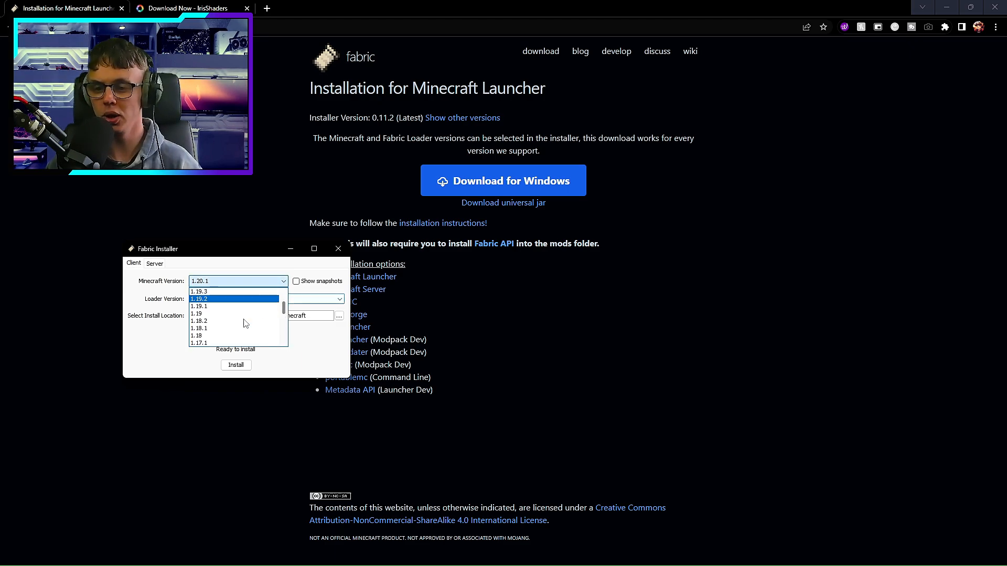
pyautogui.scroll(-3)
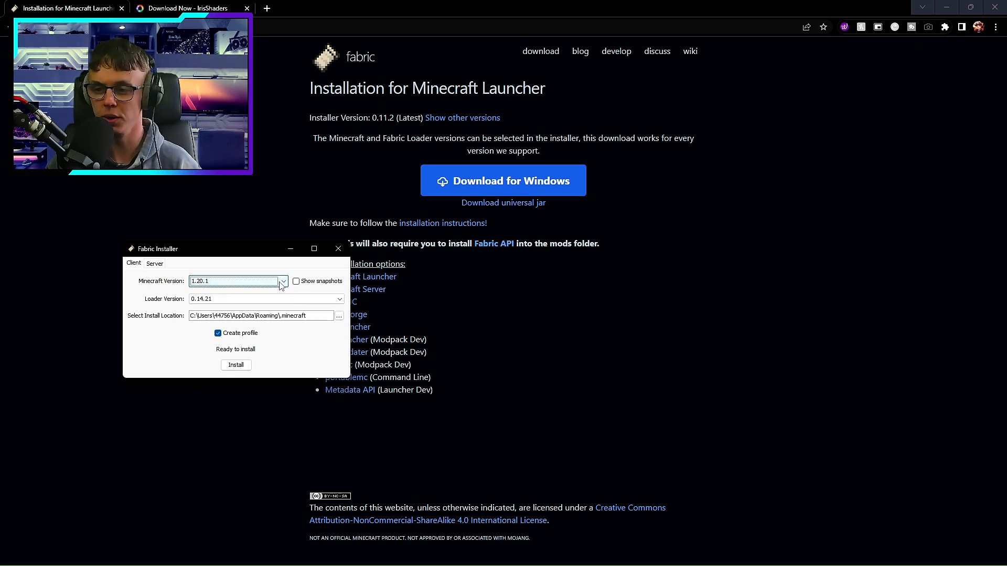
pyautogui.click(283, 281)
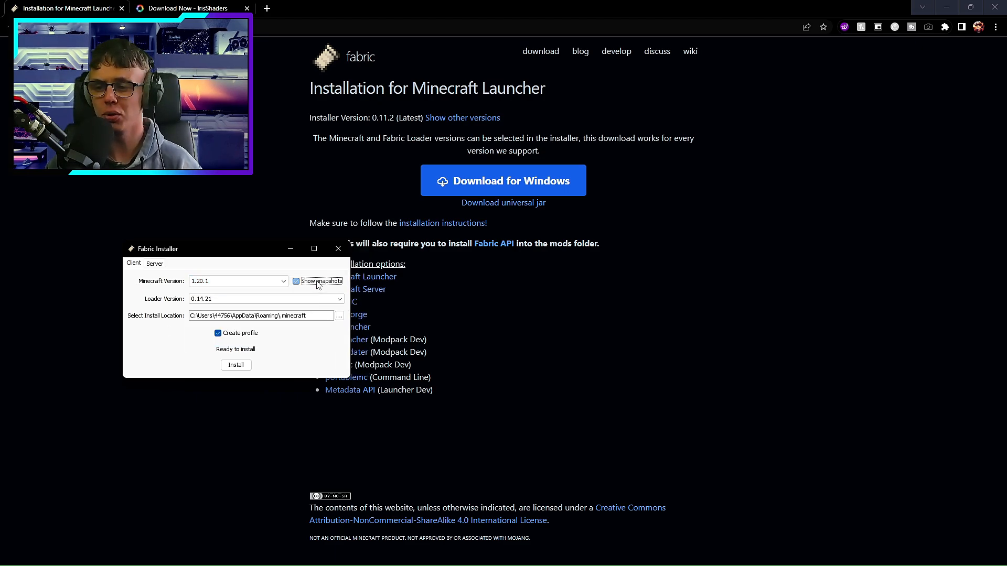
pyautogui.click(296, 282)
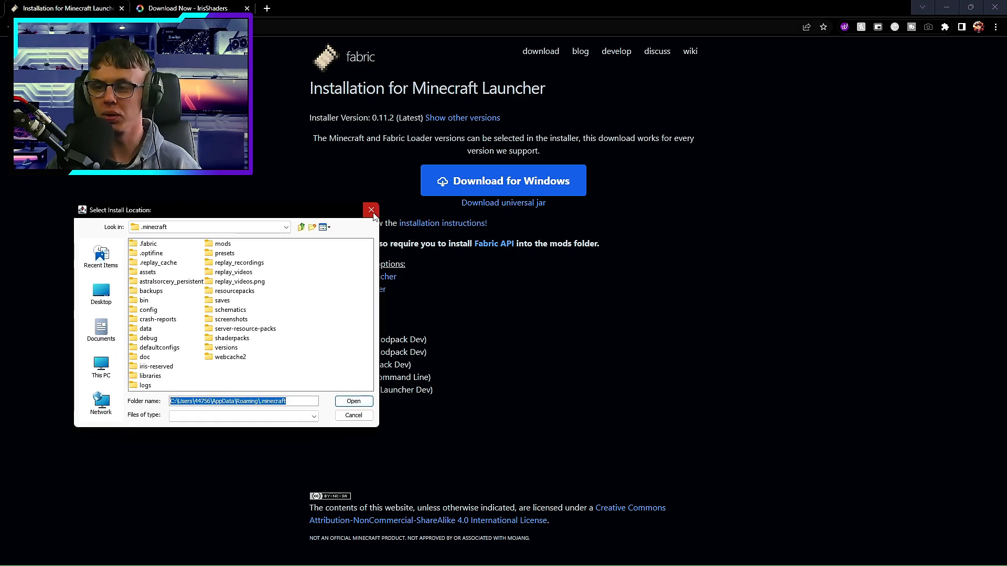
pyautogui.click(371, 210)
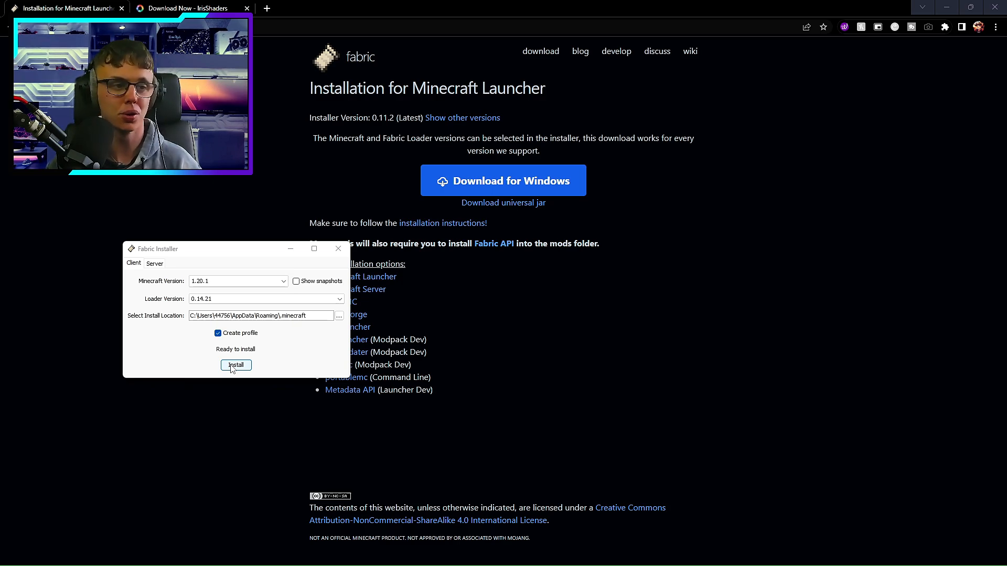
# Step: Install Fabric Loader 0.14.21 for 1.20.1 and dismiss the 'Successfully Installed' message
pyautogui.click(236, 365)
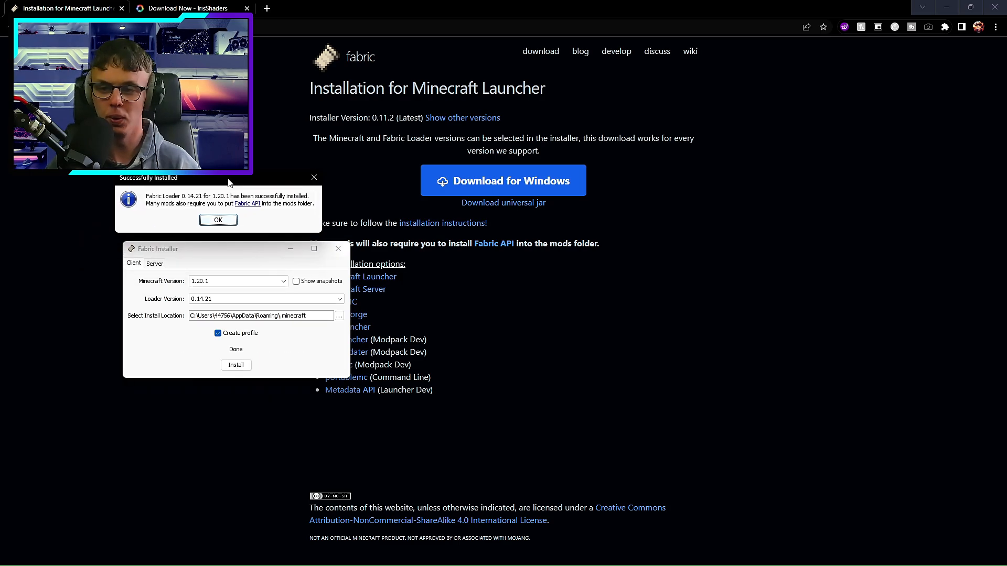
pyautogui.moveTo(206, 193)
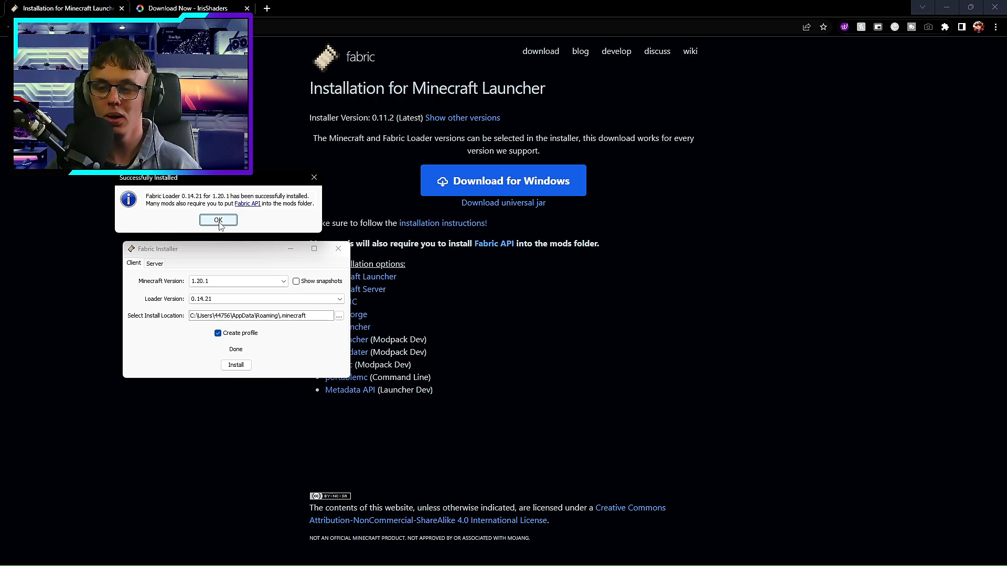
pyautogui.click(218, 220)
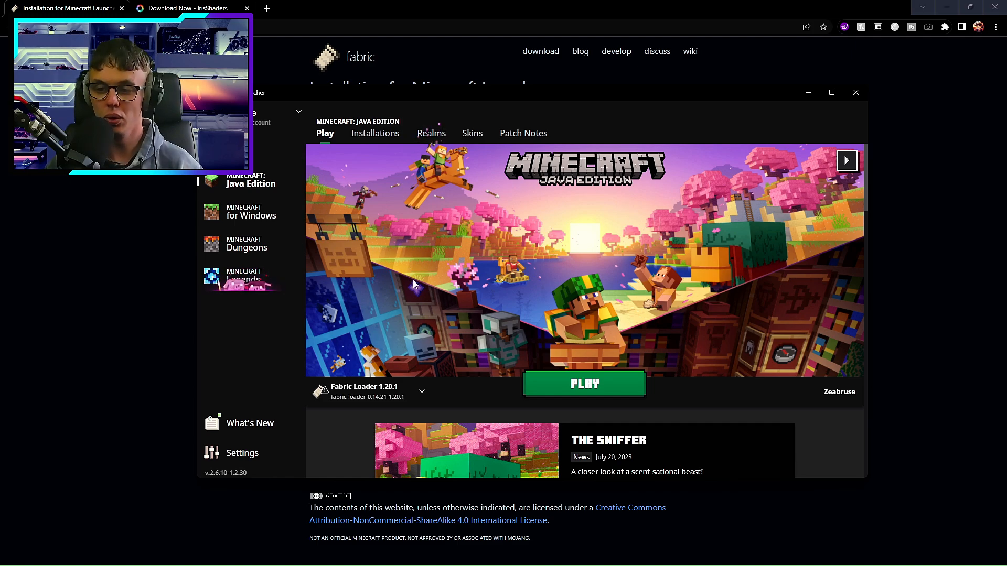
pyautogui.moveTo(363, 391)
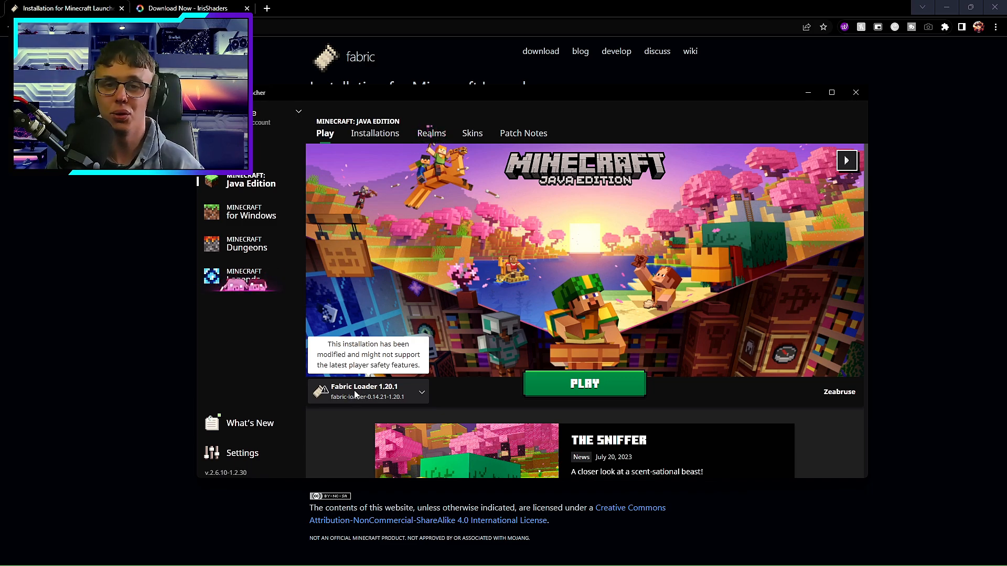
pyautogui.moveTo(382, 155)
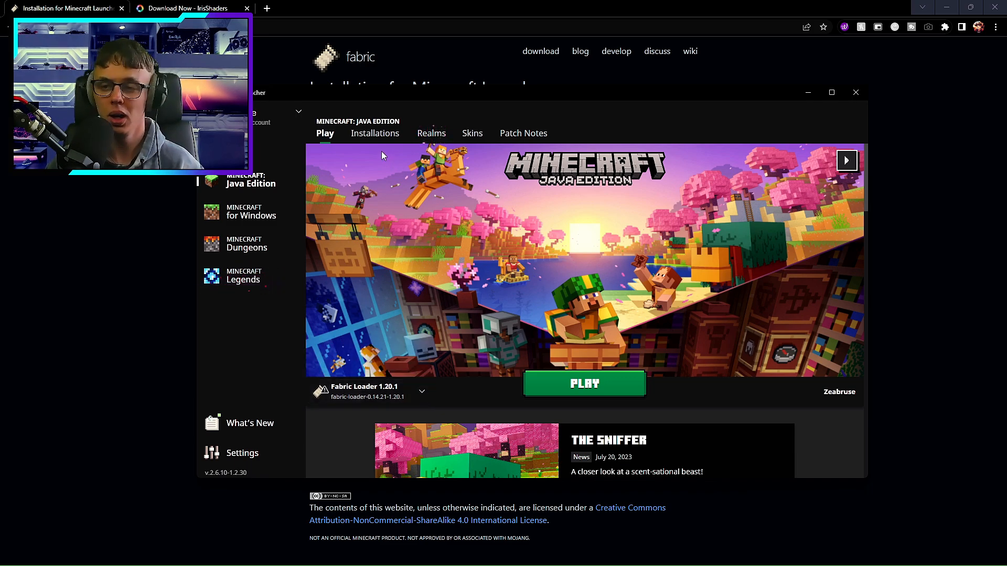
pyautogui.moveTo(375, 132)
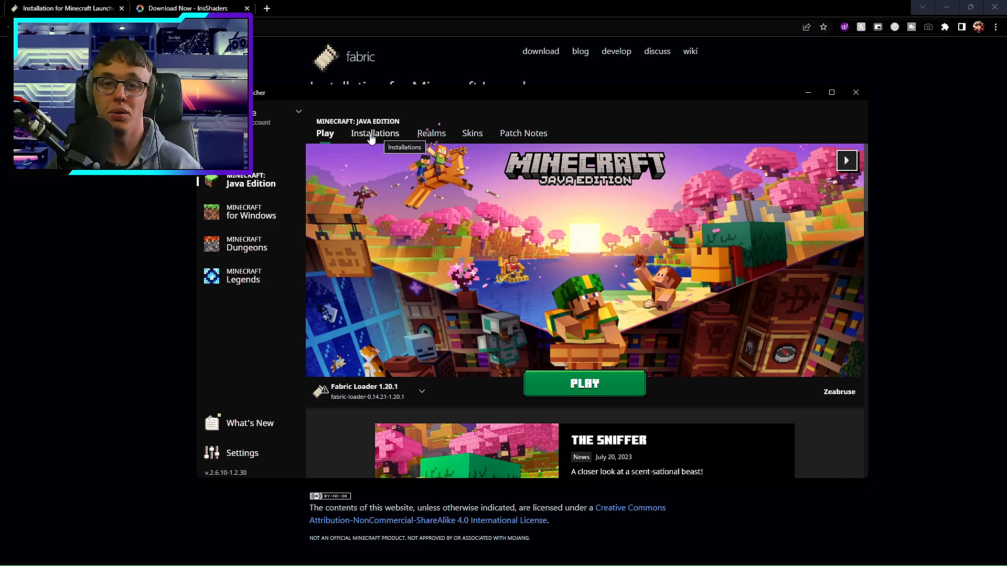
# Step: Browse the new installation's version list, keeping Latest release 1.20.1, and bring up the Iris download page
pyautogui.click(375, 132)
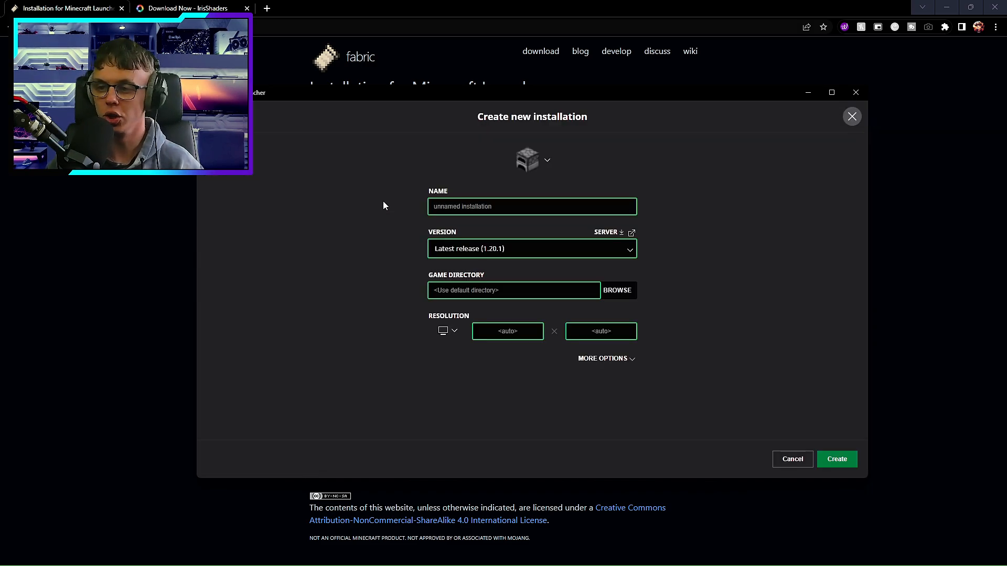
pyautogui.click(530, 249)
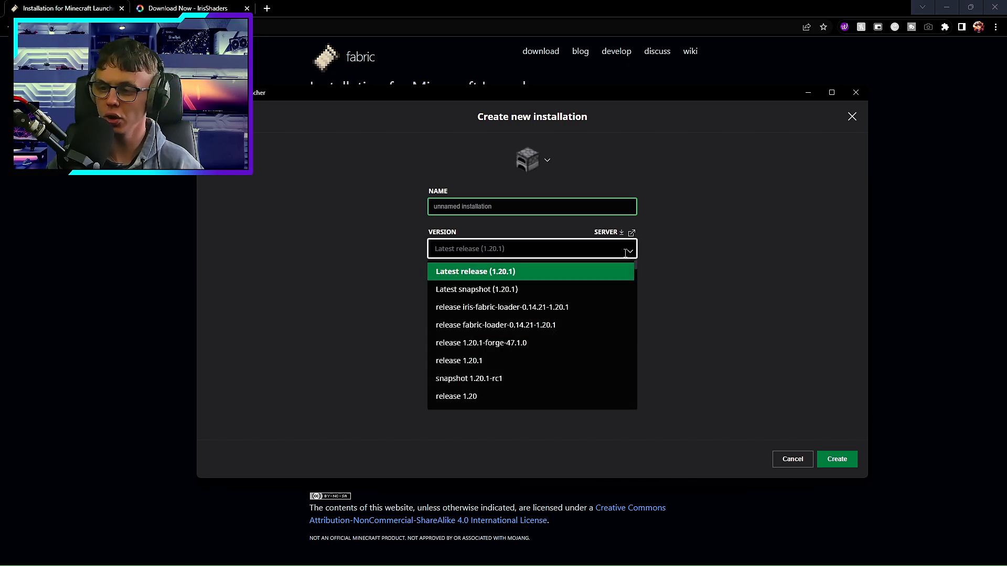
pyautogui.scroll(-3)
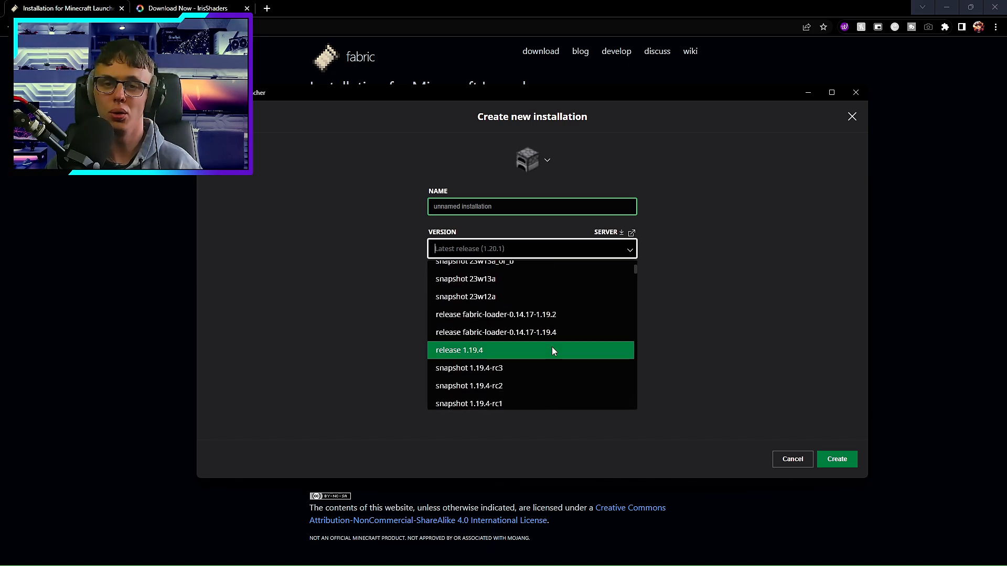
pyautogui.moveTo(495, 332)
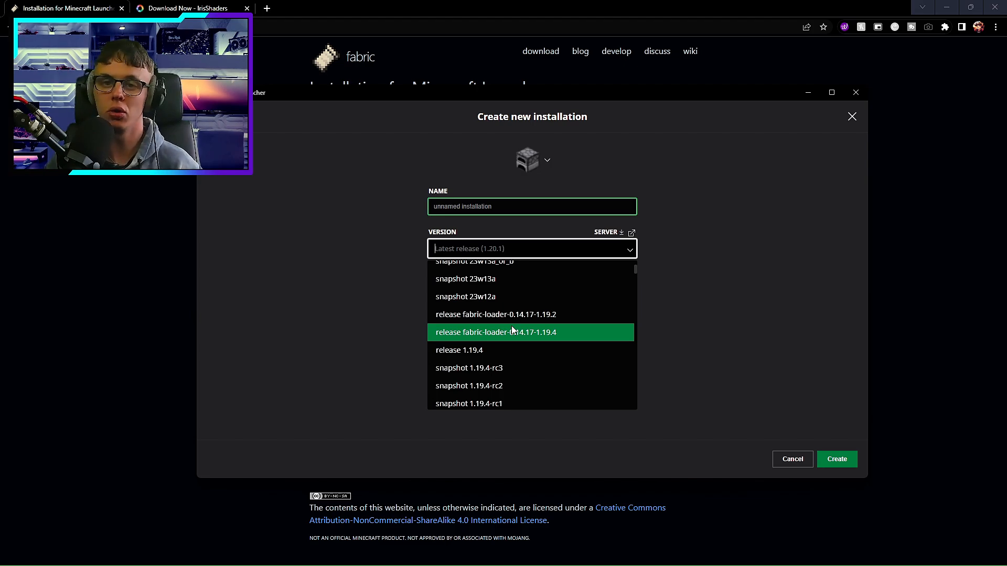
pyautogui.scroll(-3)
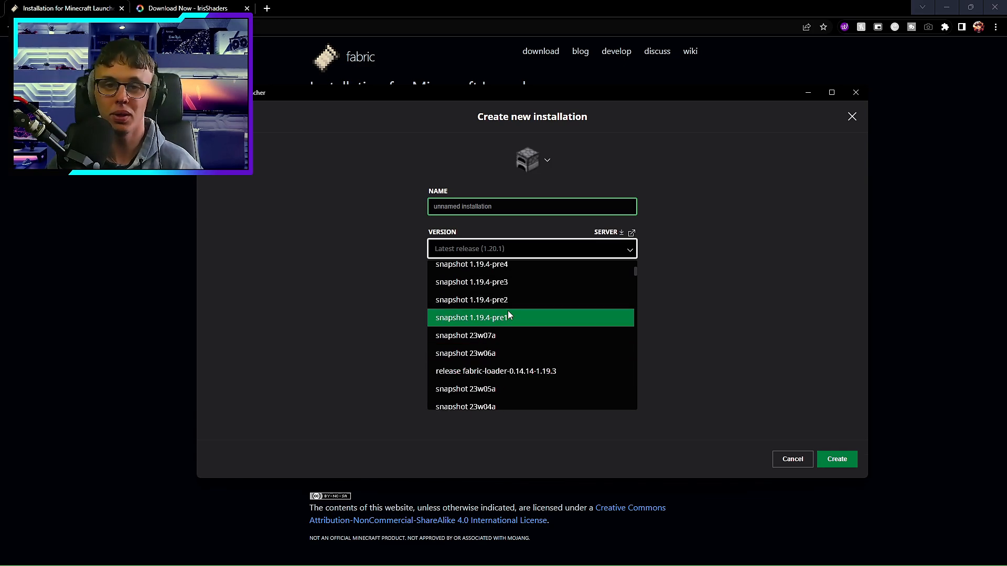
pyautogui.click(531, 248)
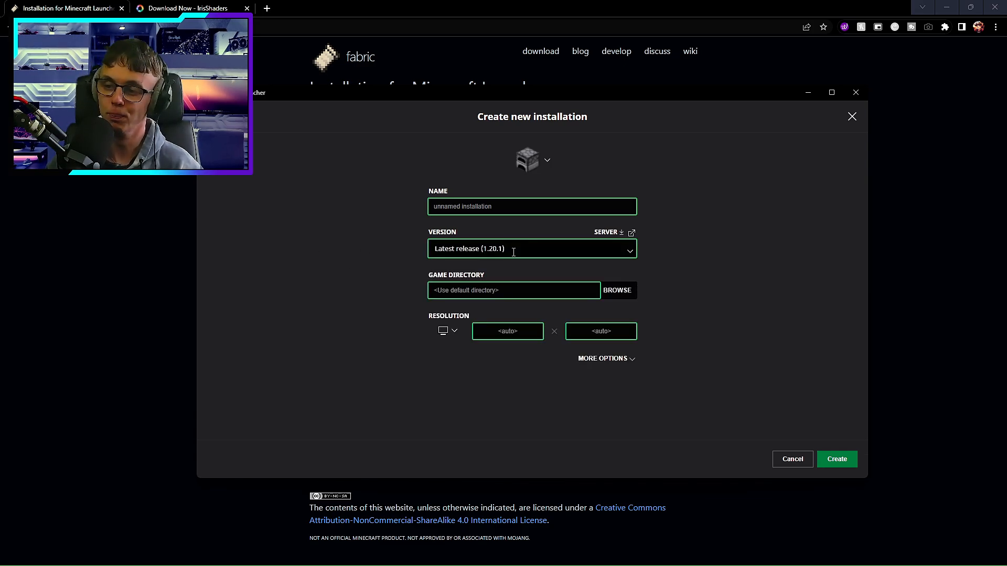
pyautogui.moveTo(650, 341)
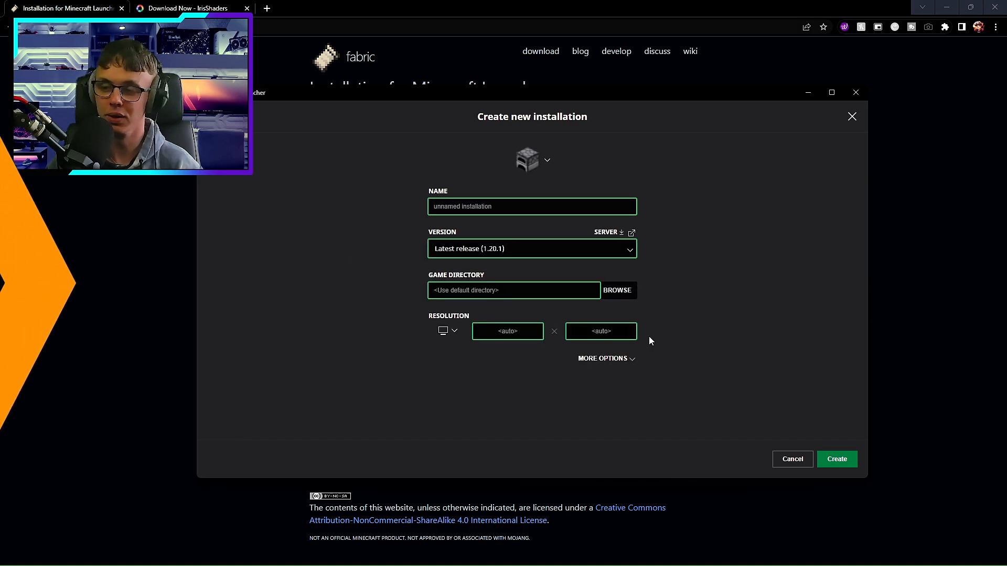
pyautogui.click(835, 460)
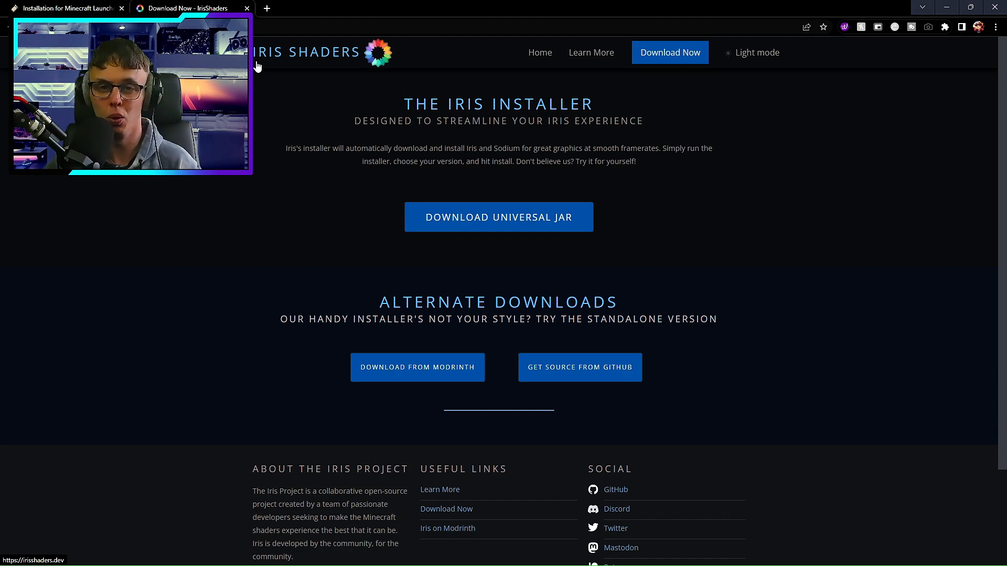
pyautogui.moveTo(361, 118)
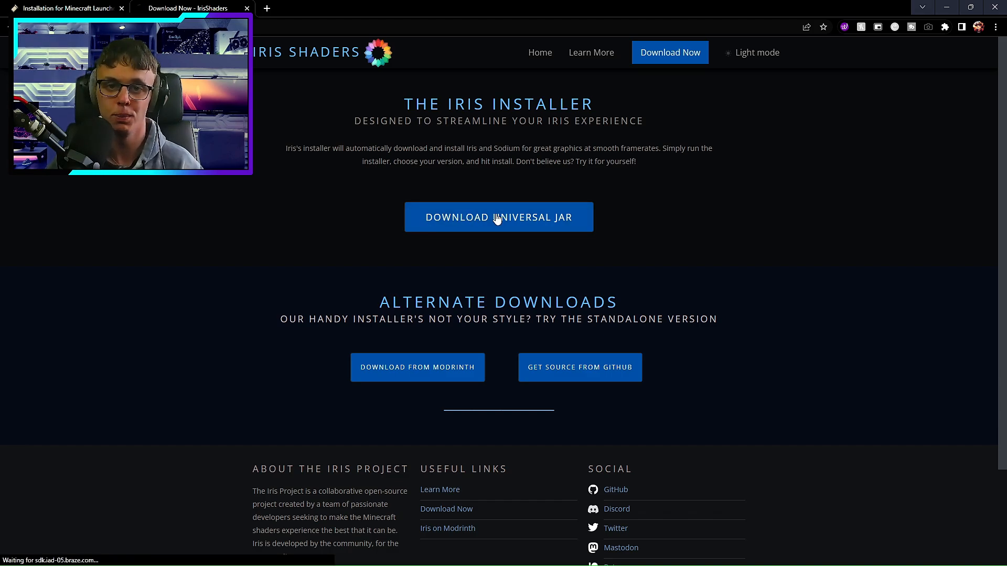
# Step: Download the Iris universal installer jar and launch it
pyautogui.click(498, 217)
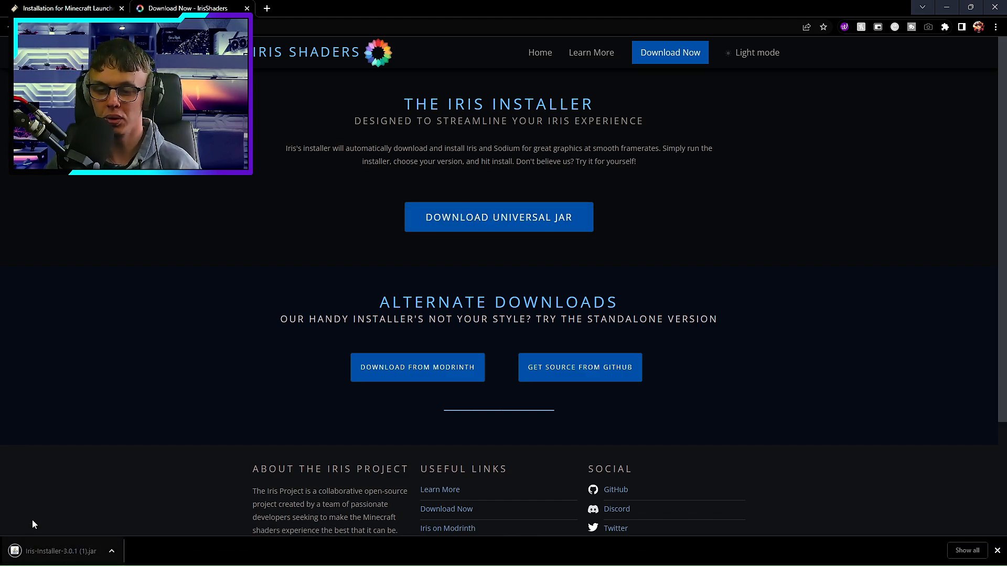
pyautogui.moveTo(61, 551)
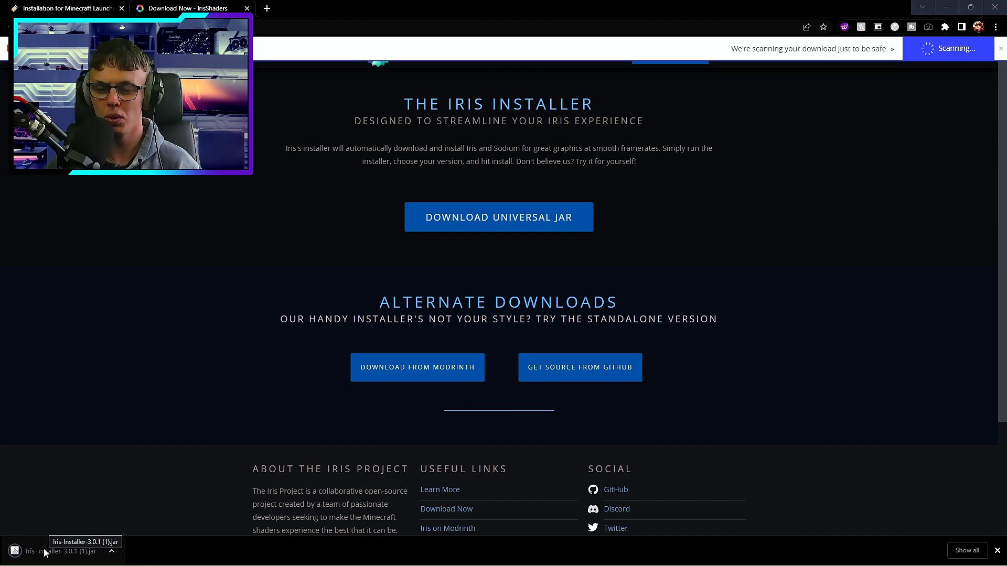
pyautogui.click(61, 551)
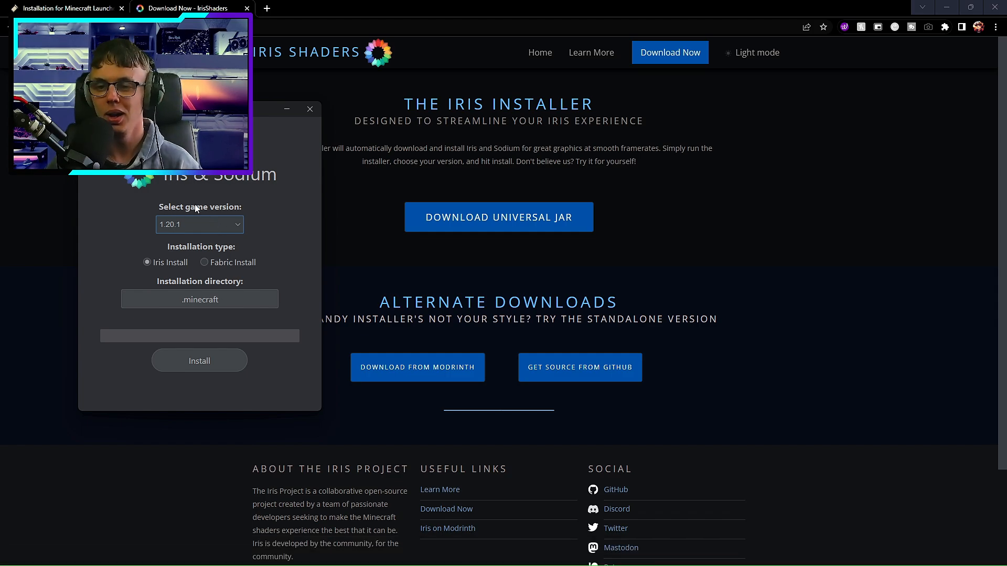
# Step: Keep game version 1.20.1 and select Fabric Install as the installation type
pyautogui.click(199, 224)
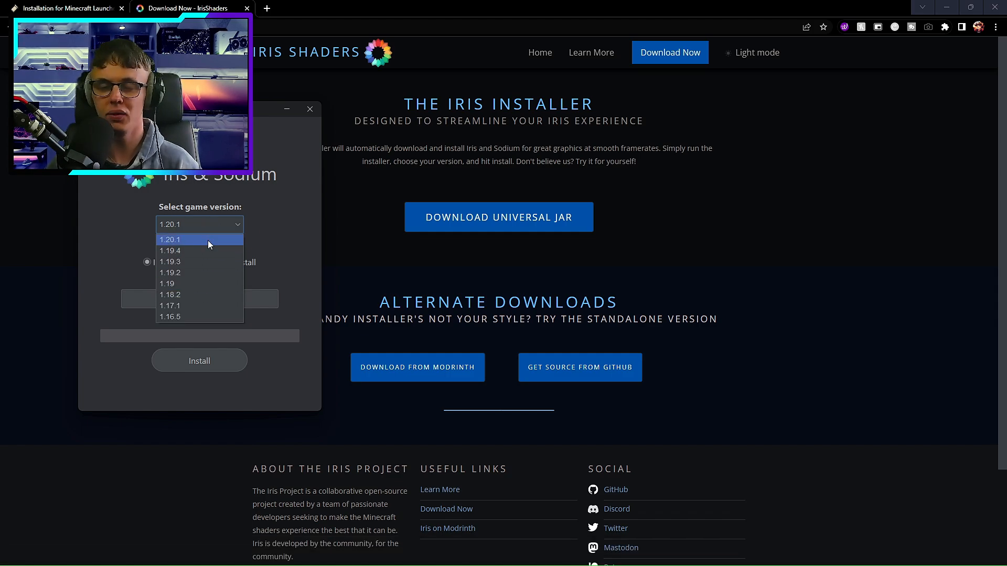
pyautogui.moveTo(199, 261)
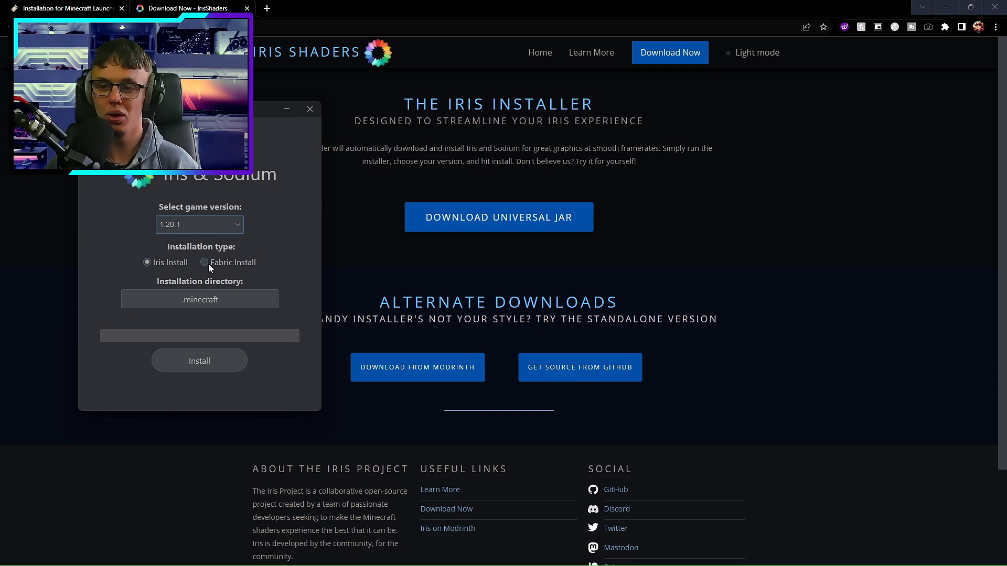
pyautogui.click(204, 262)
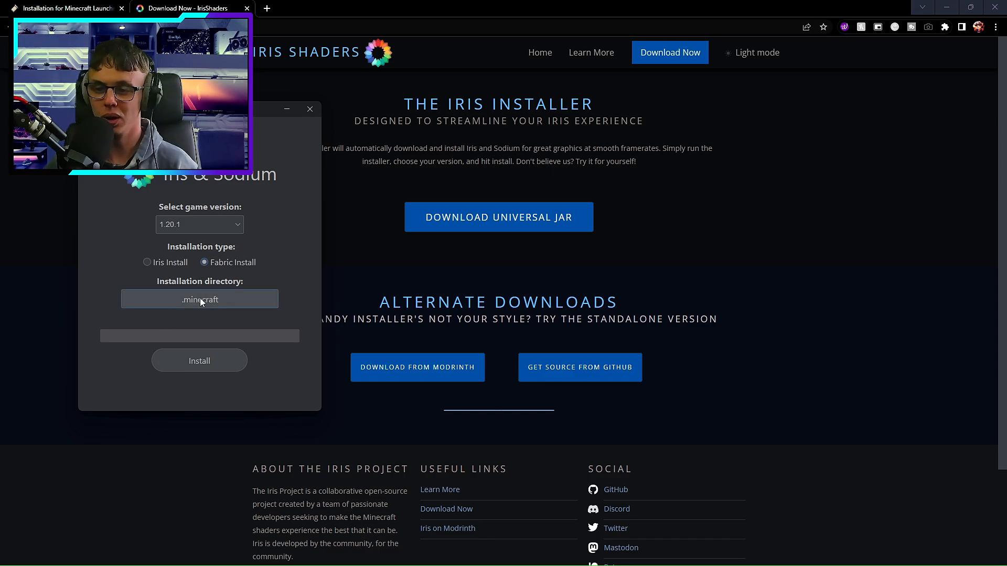
pyautogui.moveTo(199, 361)
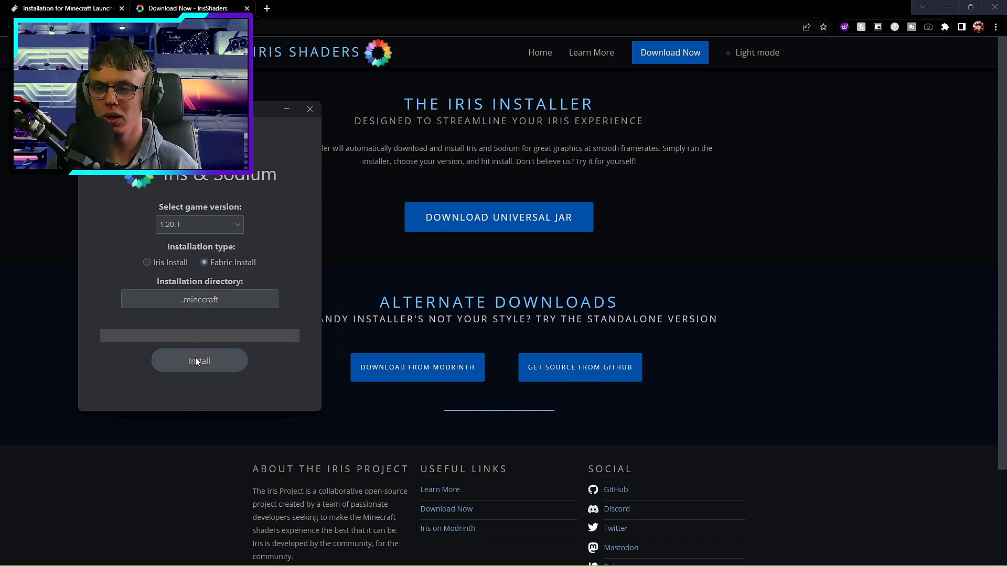
# Step: Install Iris and Sodium for 1.20.1, confirming the update of the detected mods folder
pyautogui.click(200, 360)
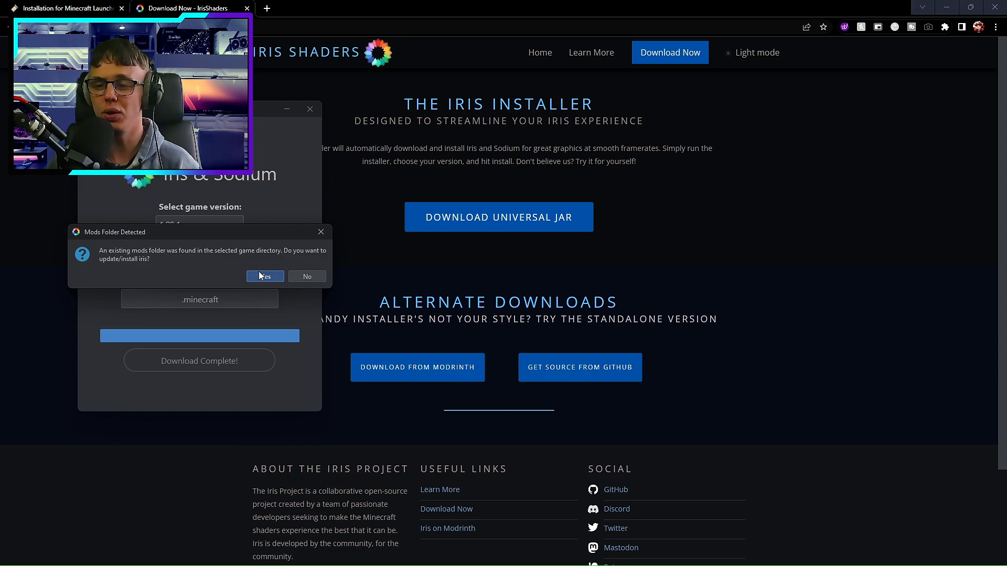
pyautogui.click(265, 276)
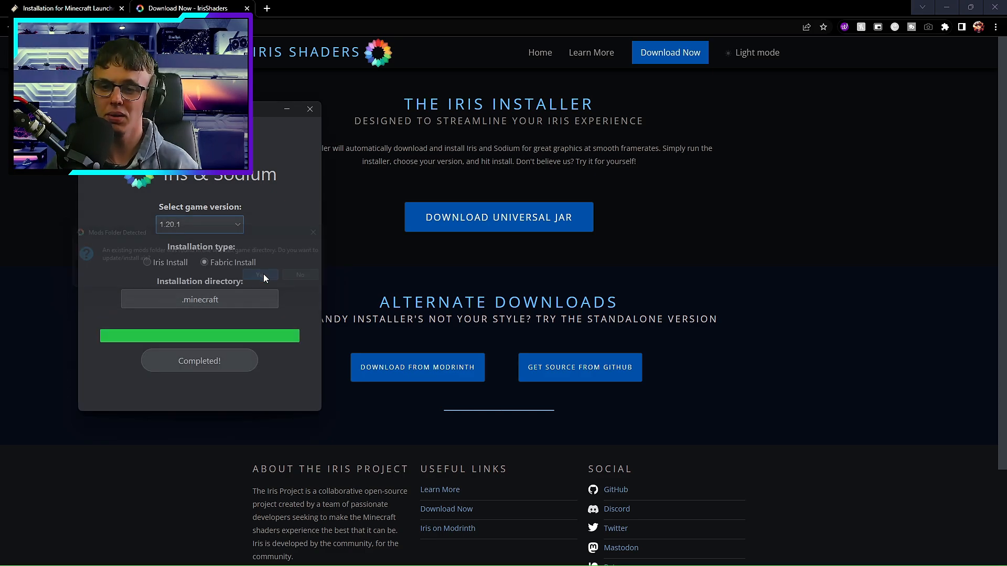
pyautogui.click(260, 274)
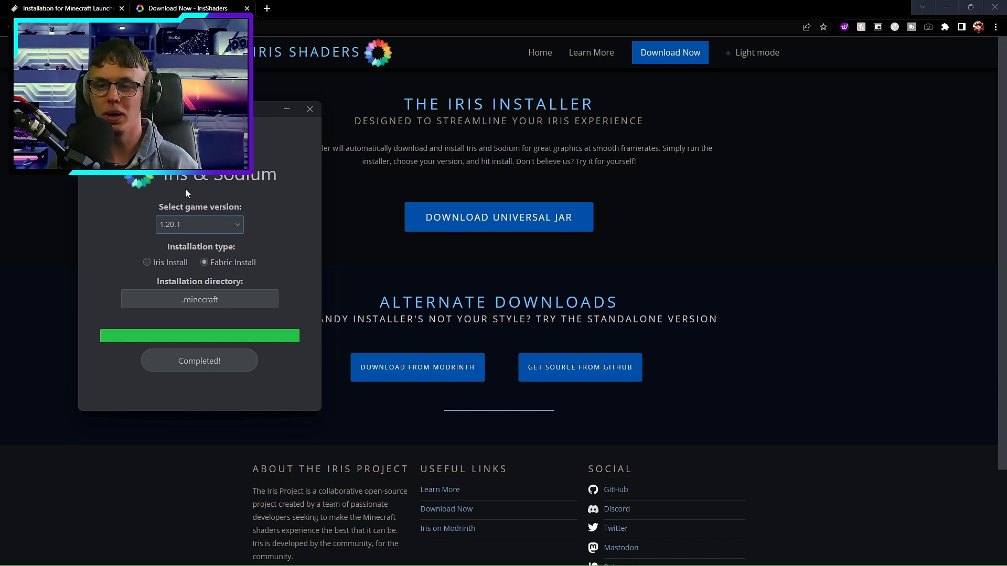
pyautogui.moveTo(178, 193)
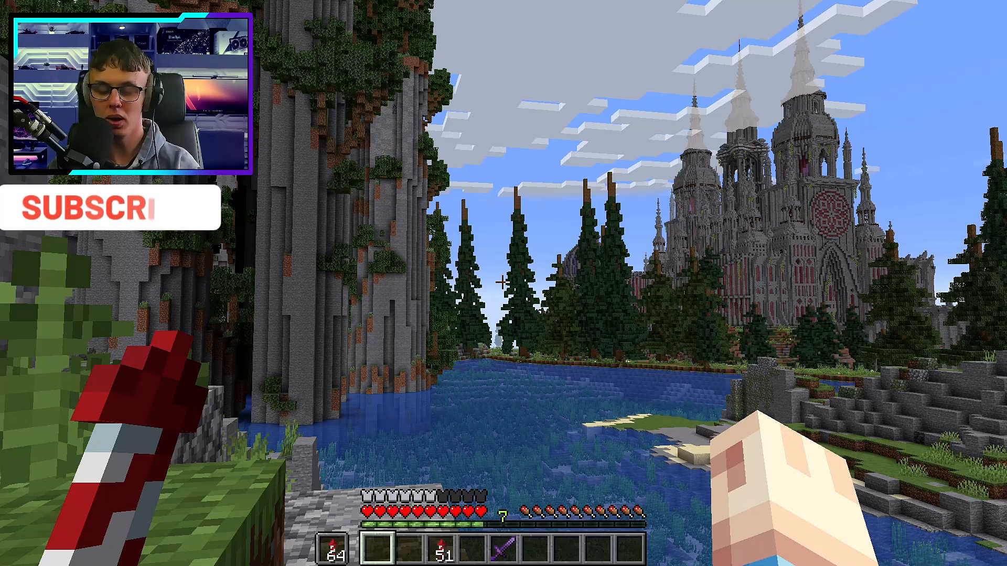
# Step: Pause the game and open Video Settings, then the Shader Packs list
pyautogui.press('Escape')
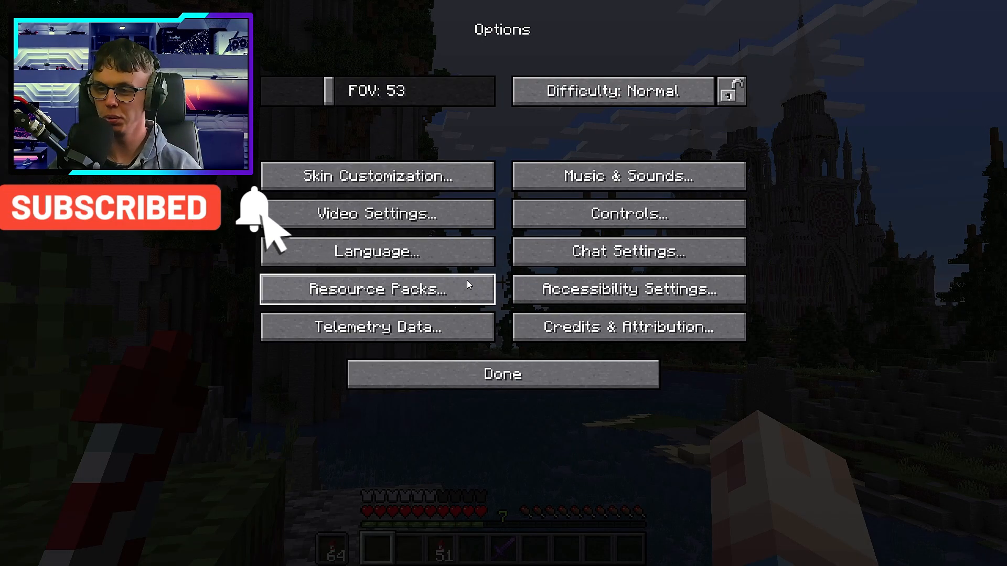
pyautogui.click(377, 214)
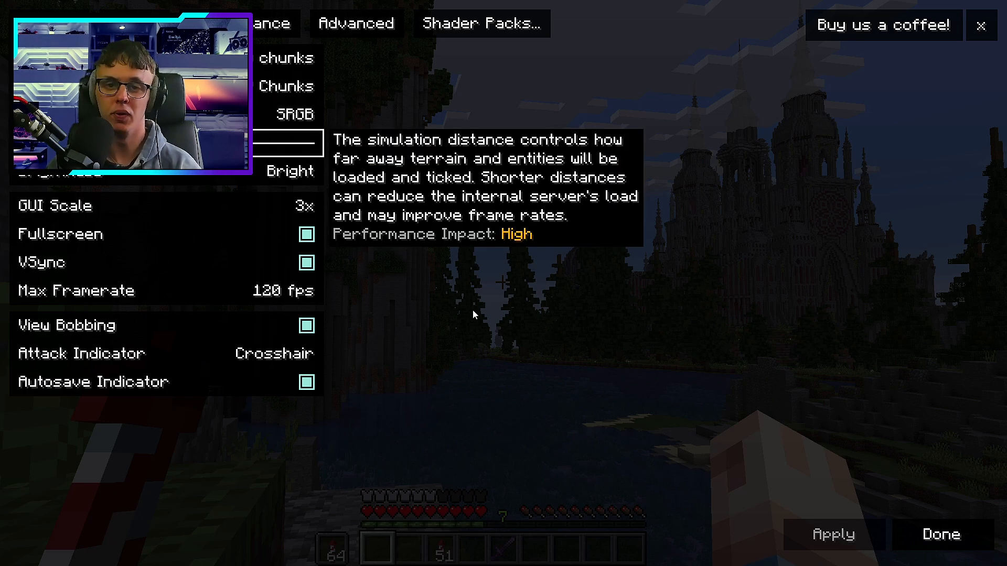
pyautogui.moveTo(484, 246)
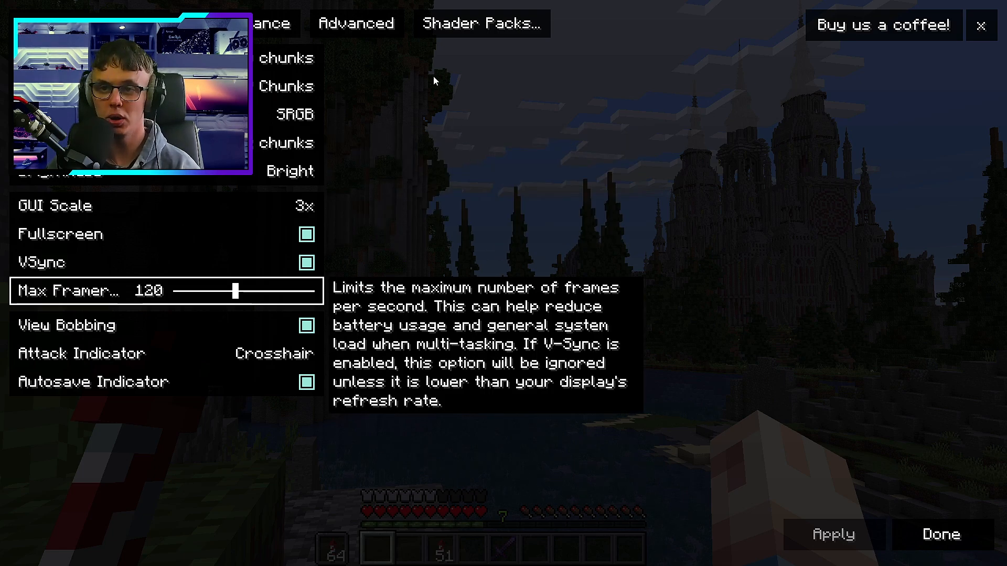
pyautogui.click(355, 23)
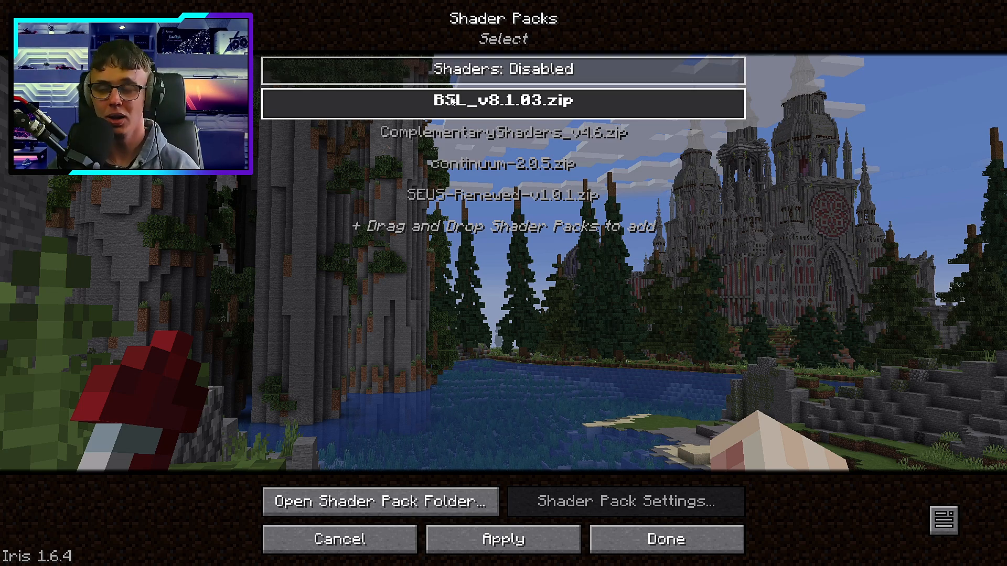
# Step: Enable shaders with BSL_v8.1.03.zip, apply them, and open Shader Pack Settings
pyautogui.click(503, 70)
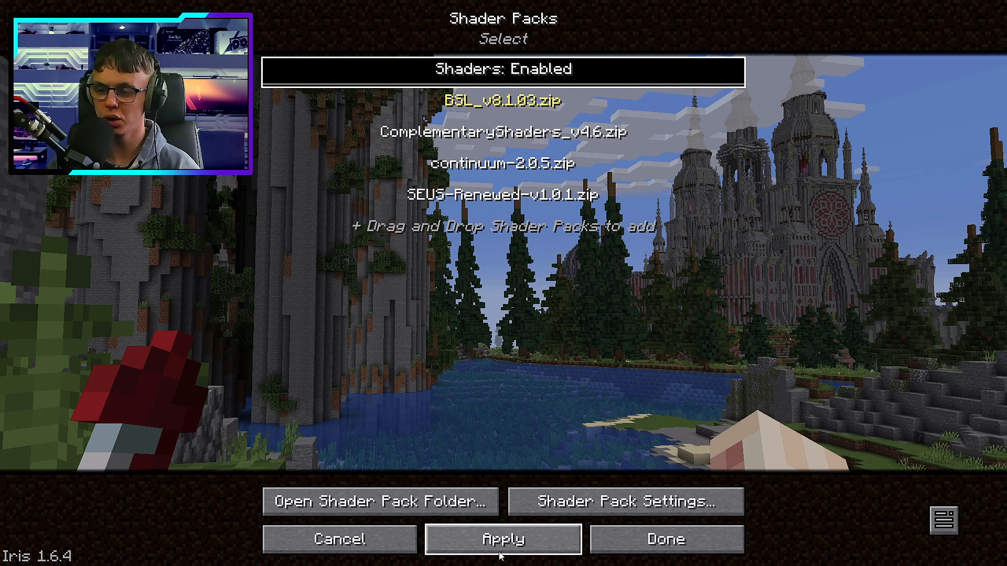
pyautogui.moveTo(526, 505)
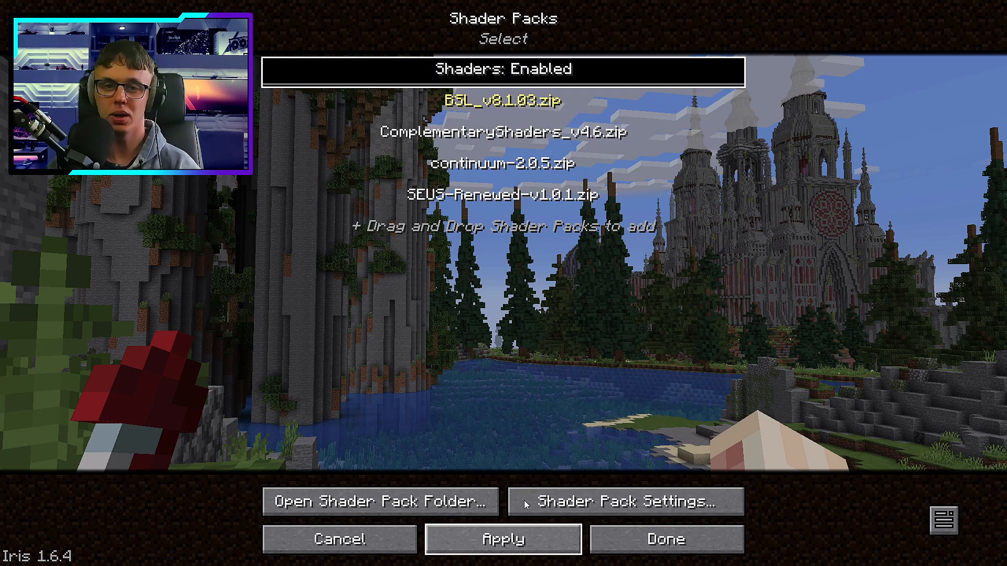
pyautogui.click(503, 101)
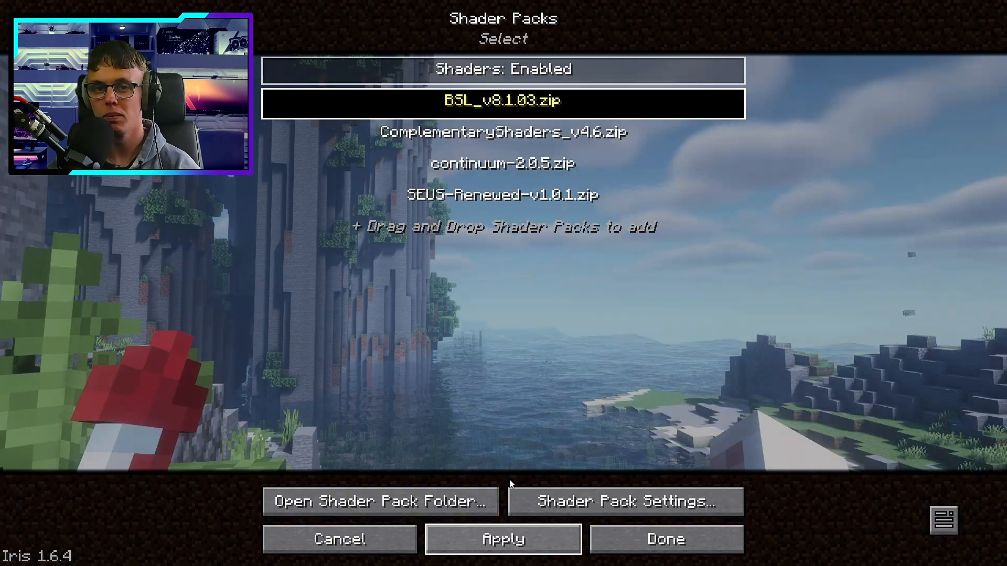
pyautogui.click(665, 538)
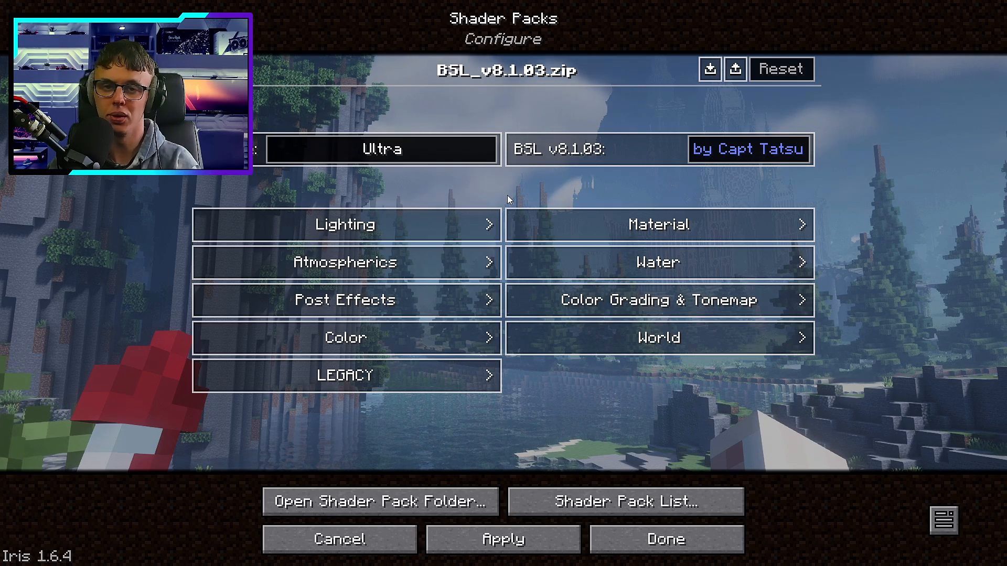
pyautogui.moveTo(345, 224)
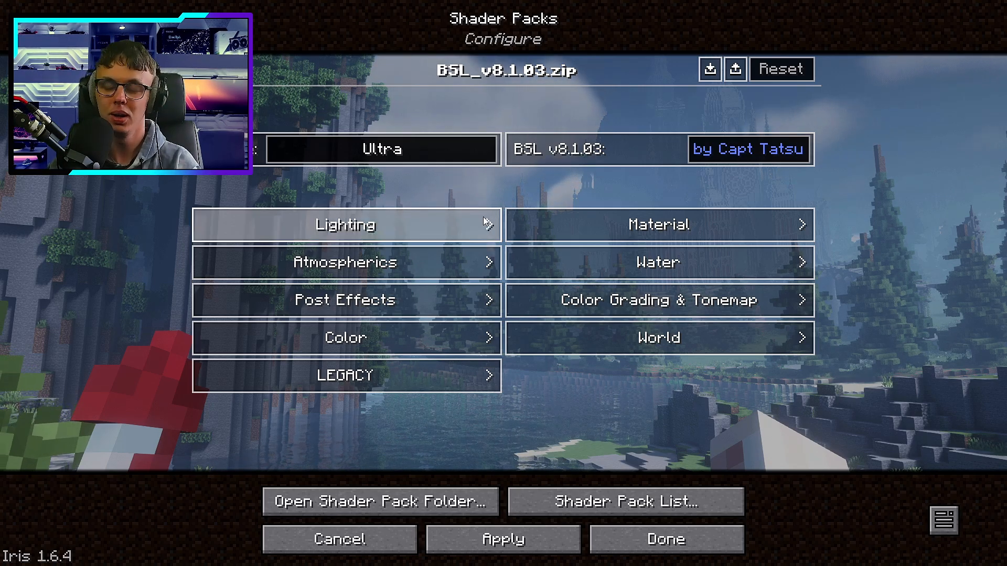
pyautogui.moveTo(460, 195)
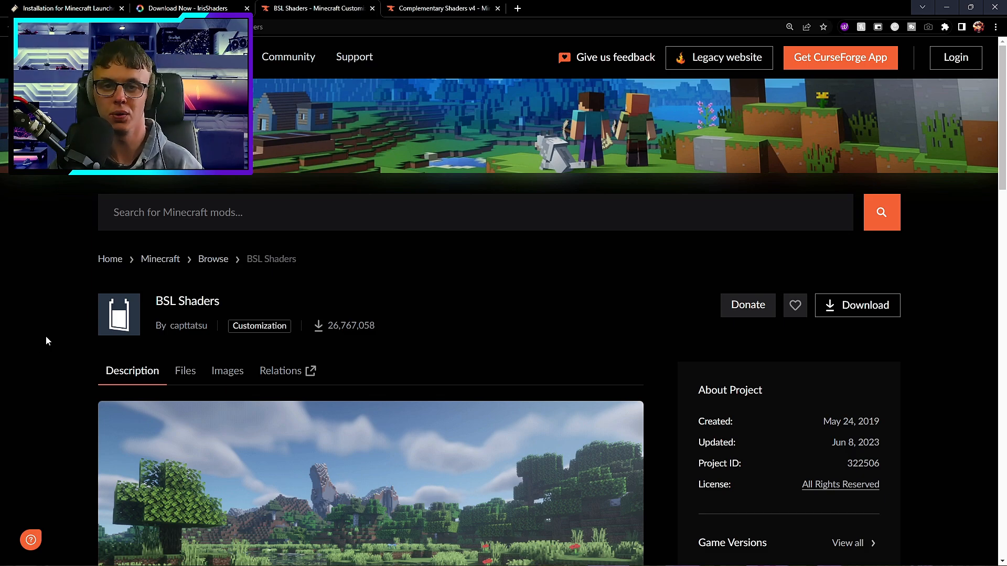
# Step: Download the Complementary Shaders v4 pack from its CurseForge page
pyautogui.scroll(-3)
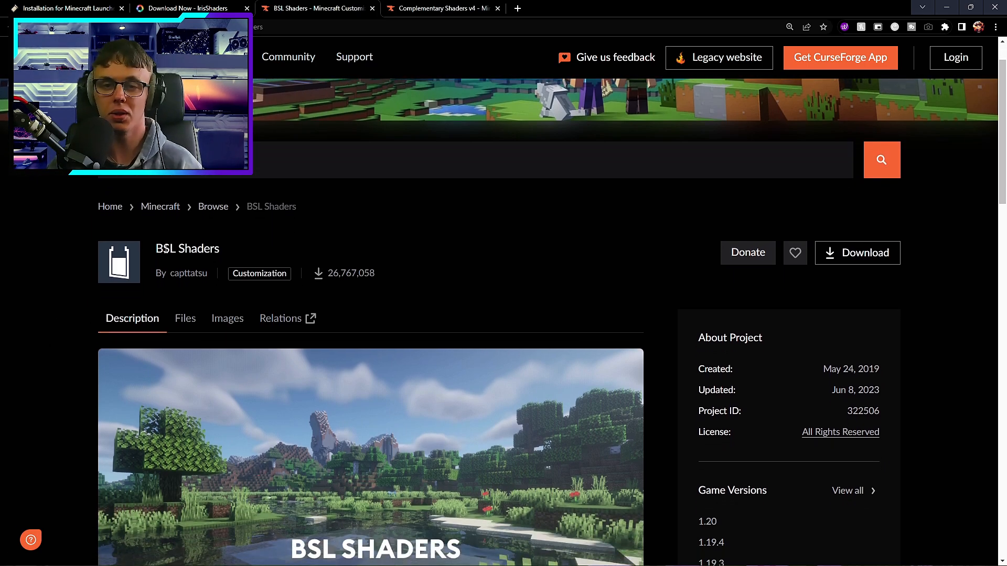
pyautogui.click(440, 8)
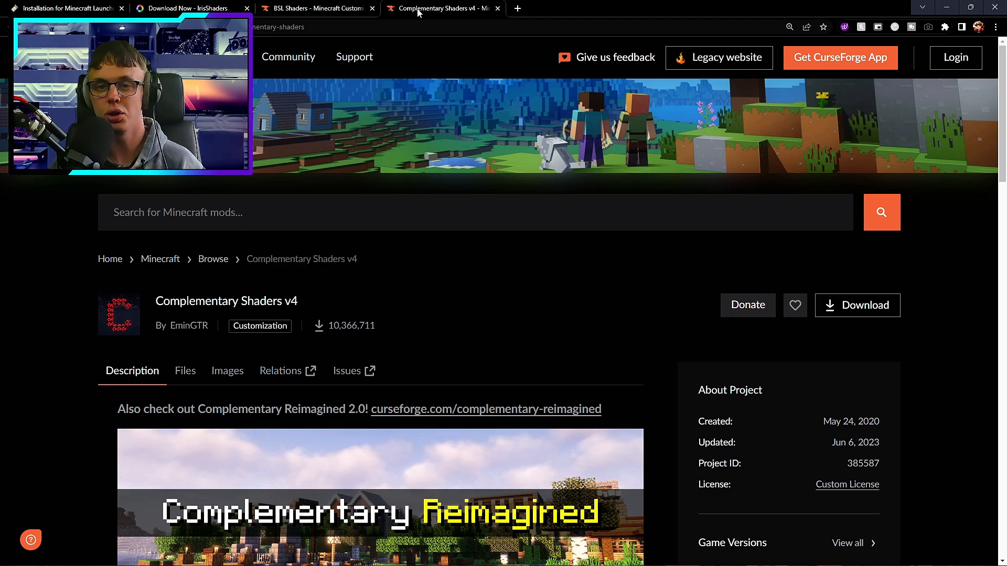
pyautogui.moveTo(315, 9)
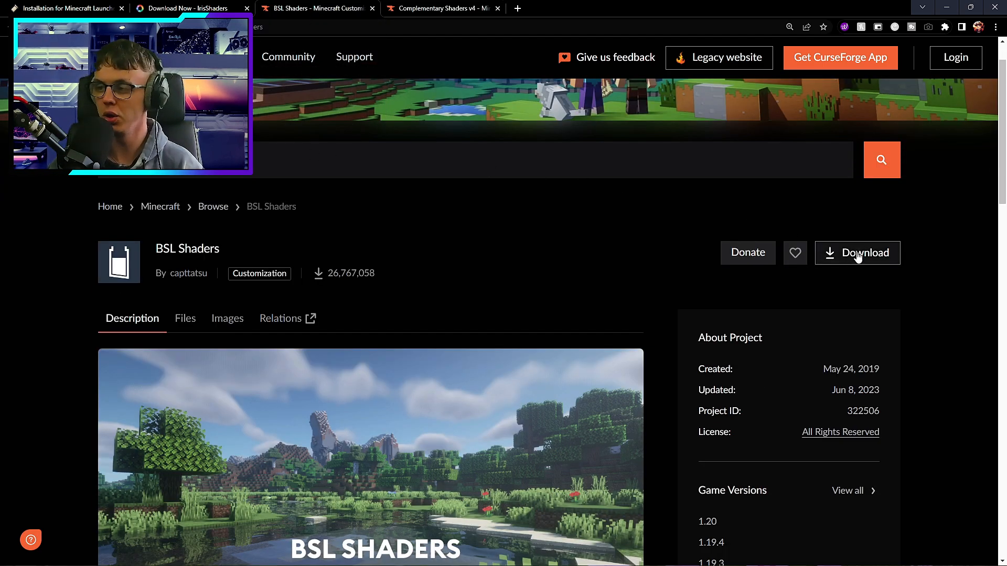
pyautogui.click(440, 9)
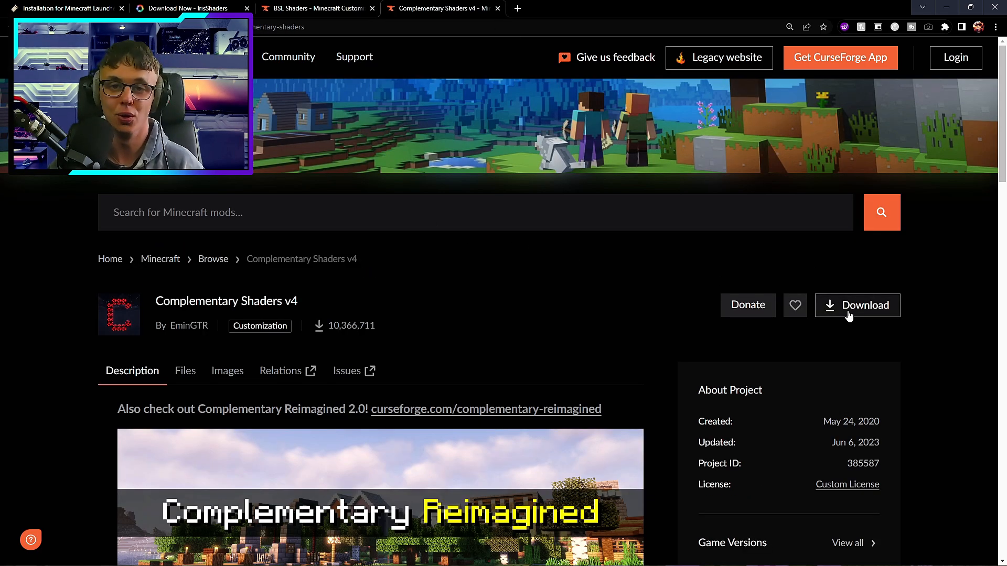
pyautogui.click(856, 305)
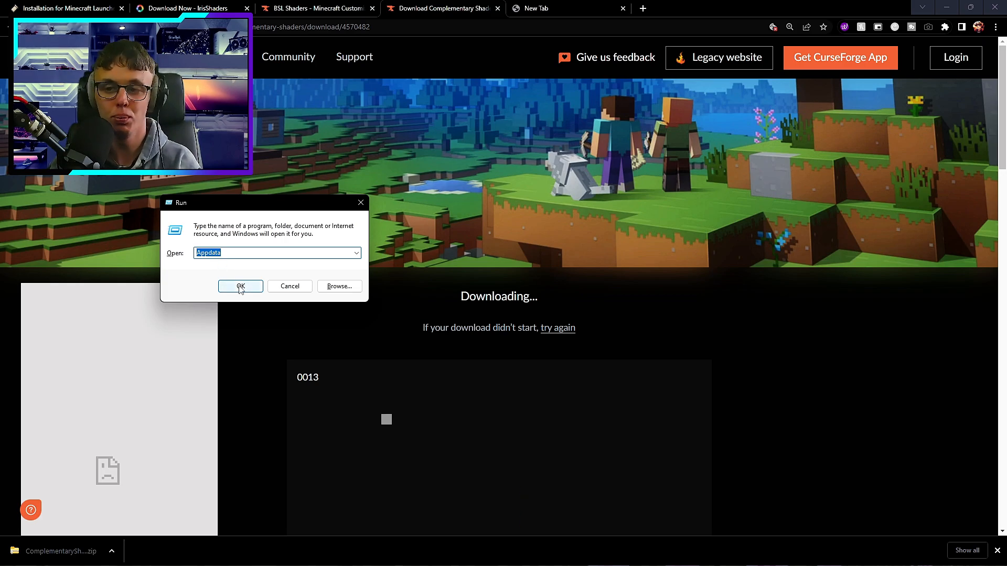
# Step: Browse AppData > Roaming > .minecraft > shaderpacks, then return to the CurseForge download page
pyautogui.click(240, 286)
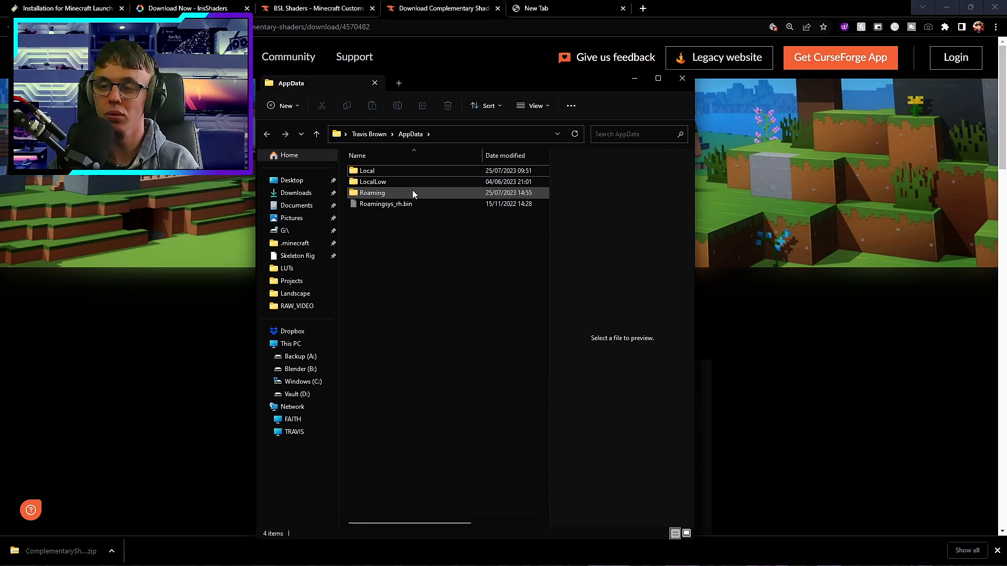
pyautogui.doubleClick(372, 193)
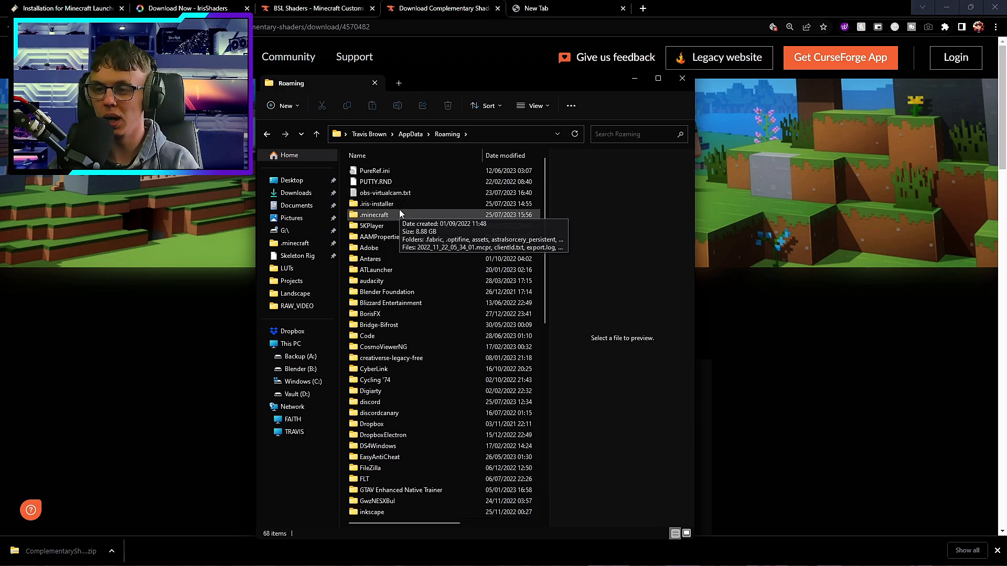
pyautogui.doubleClick(374, 214)
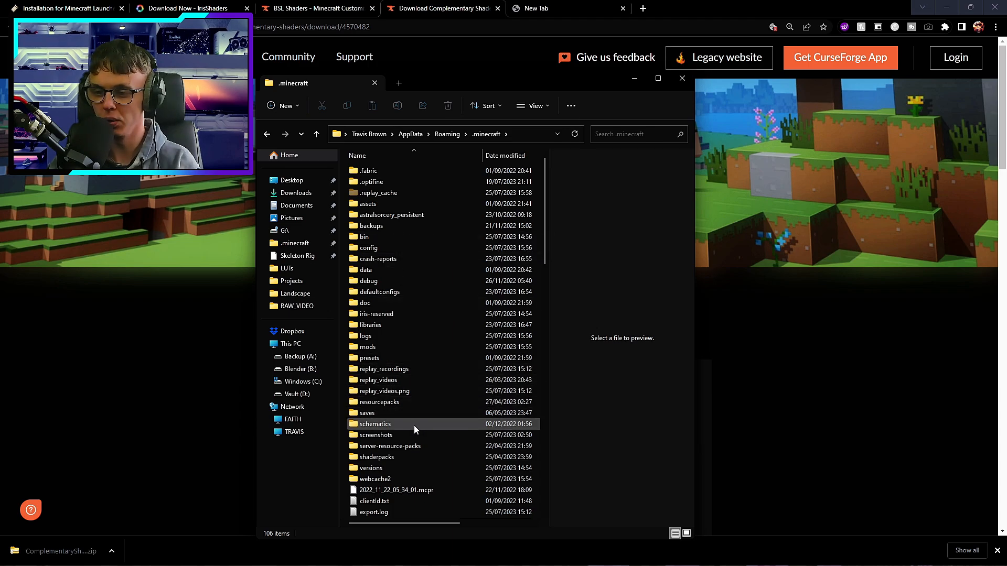
pyautogui.doubleClick(376, 456)
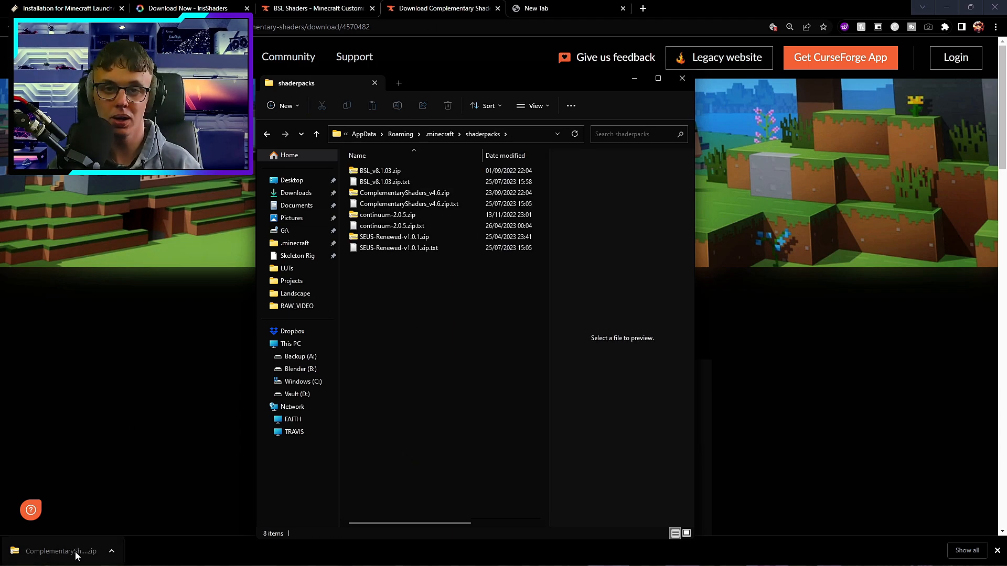
pyautogui.moveTo(59, 551)
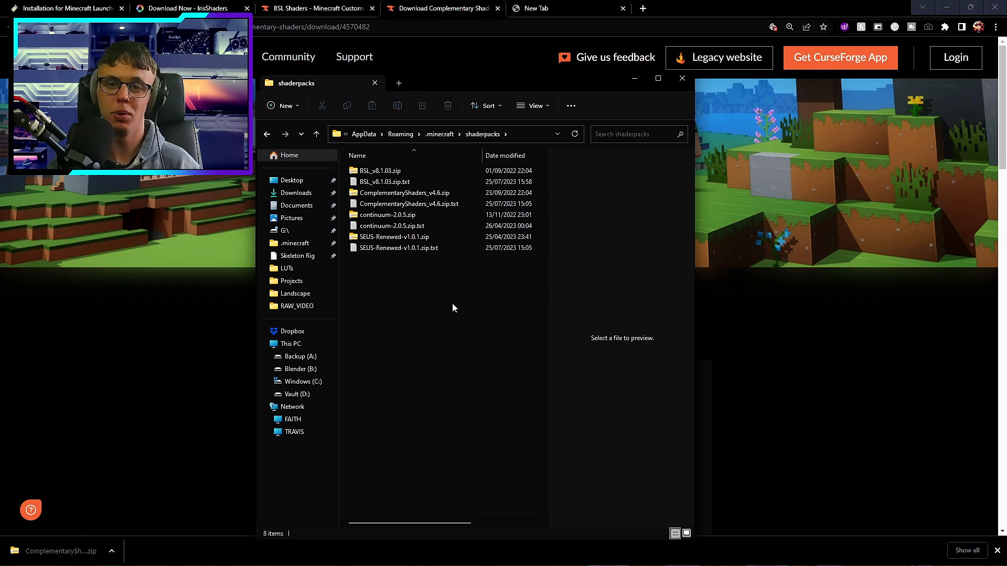
pyautogui.click(681, 78)
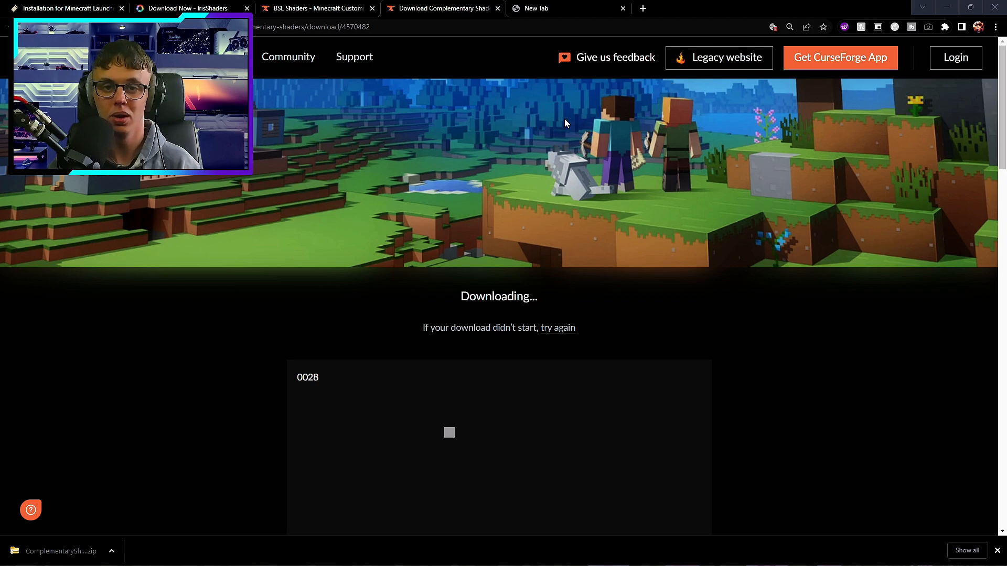
pyautogui.moveTo(438, 214)
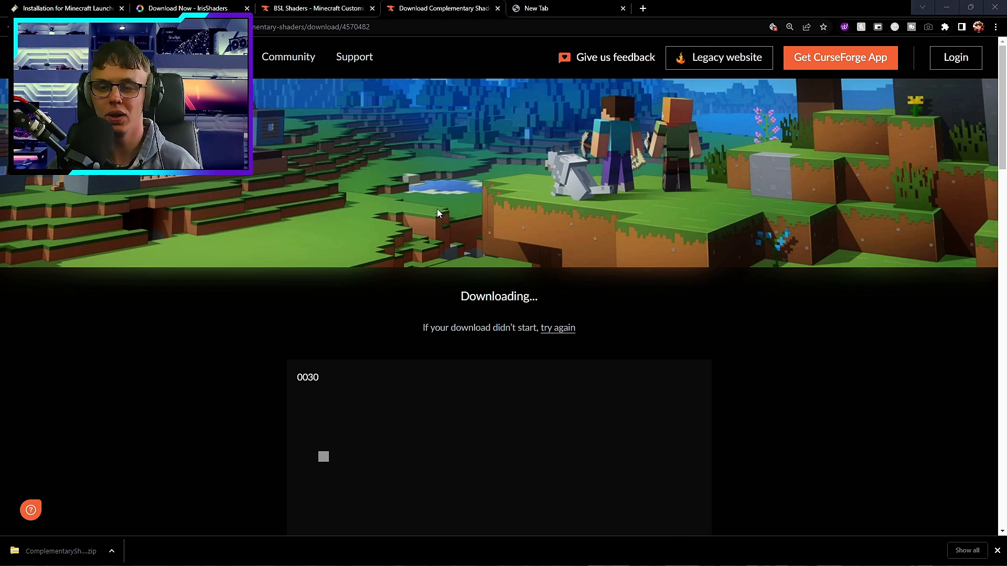